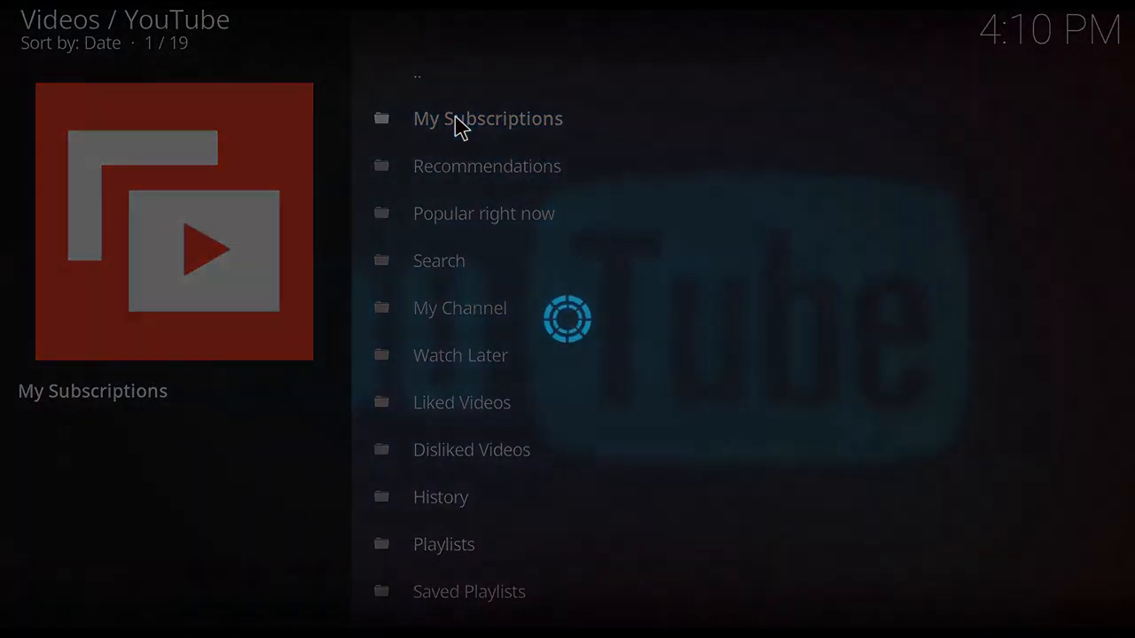
Step: Play 'Top 10 Dumbest Decisions In Marvel' from My Subscriptions, then stop it
left_click(487, 118)
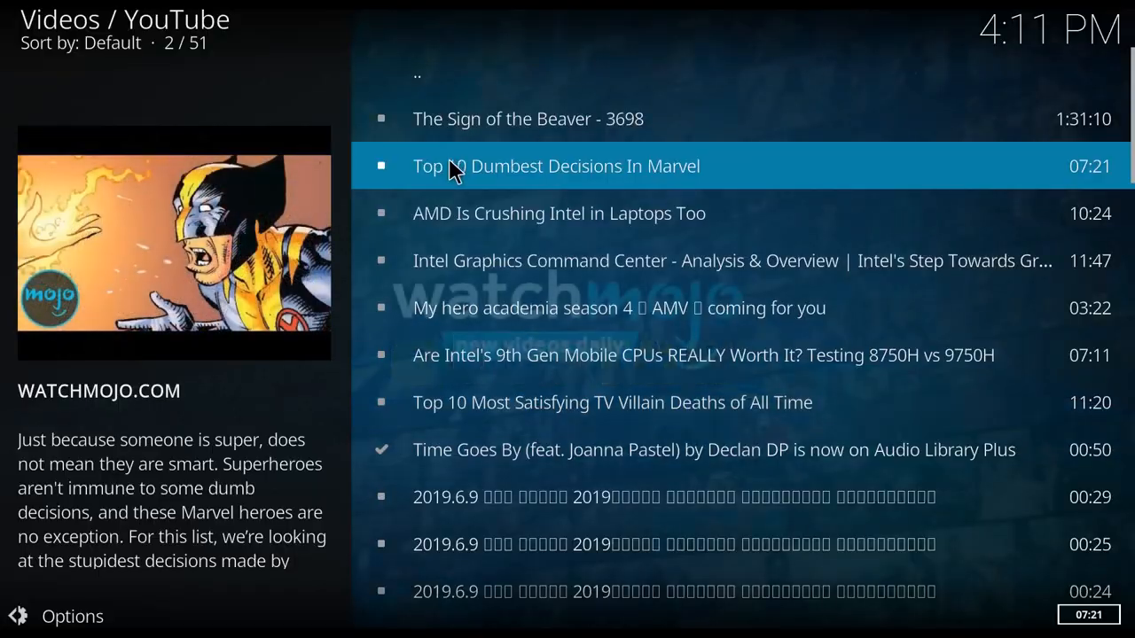
left_click(556, 166)
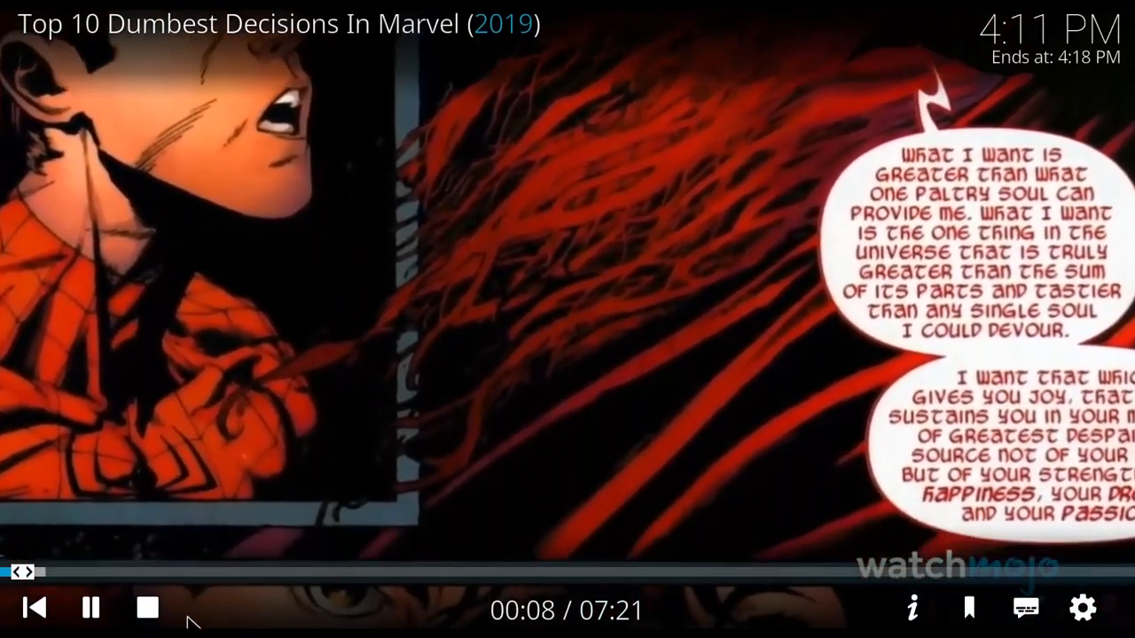
left_click(146, 608)
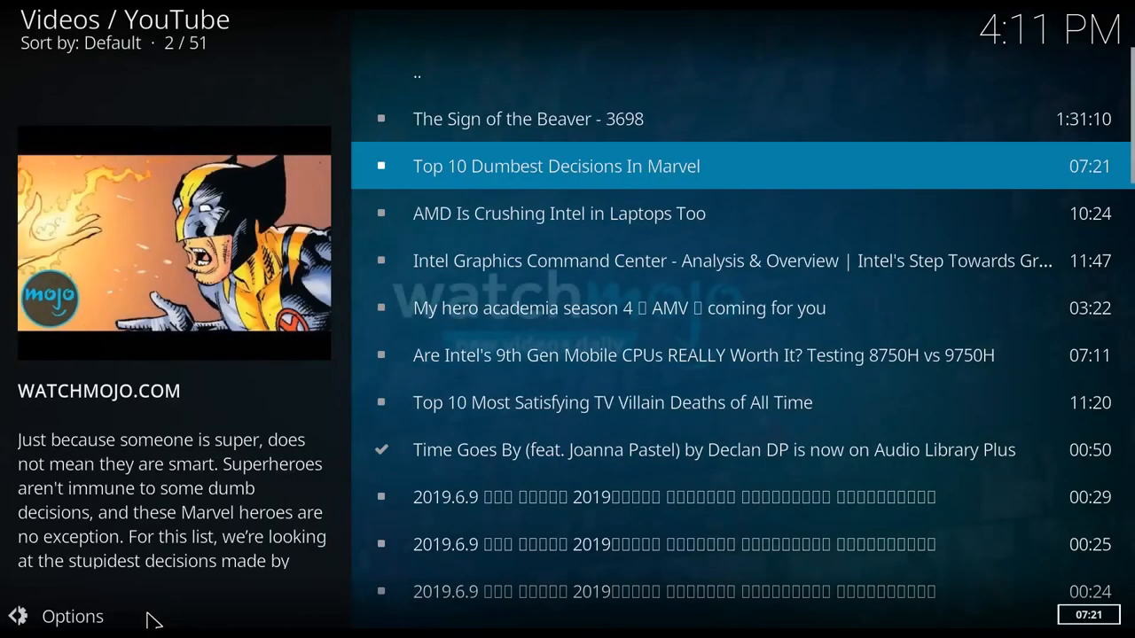
key("Down")
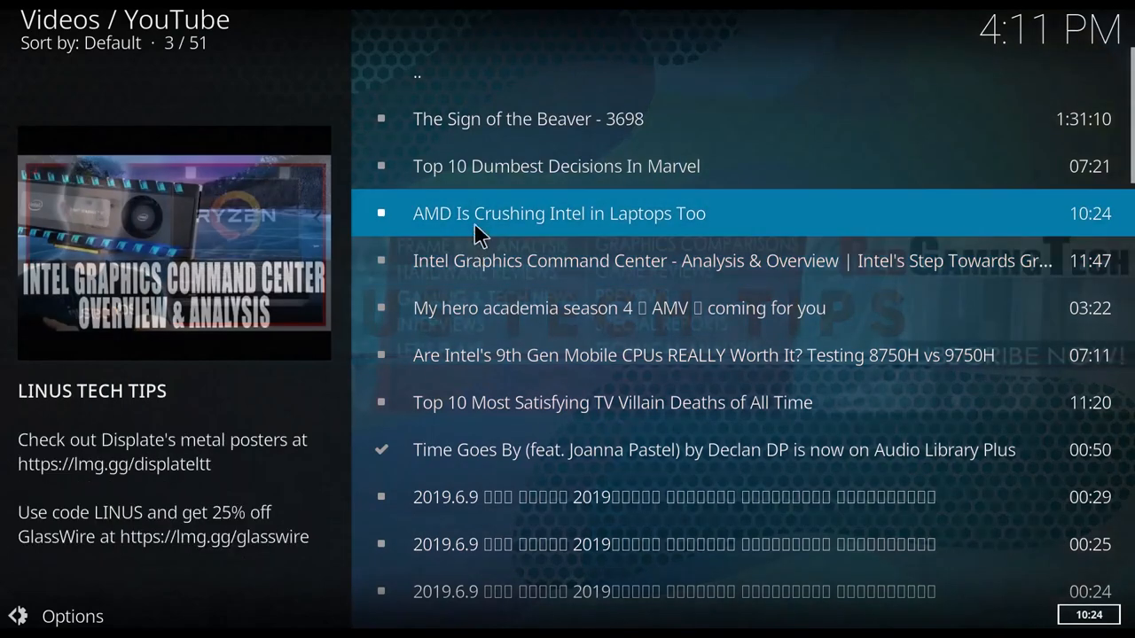
key("up")
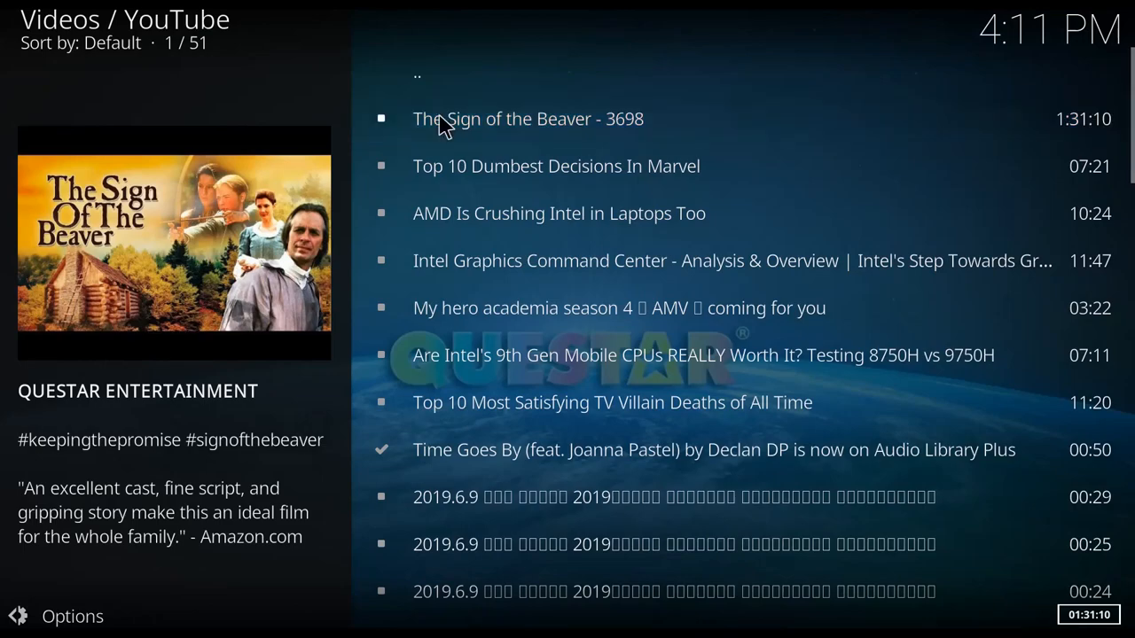
Step: Play 'The Sign of the Beaver' from here through the rest of the feed
left_click(528, 118)
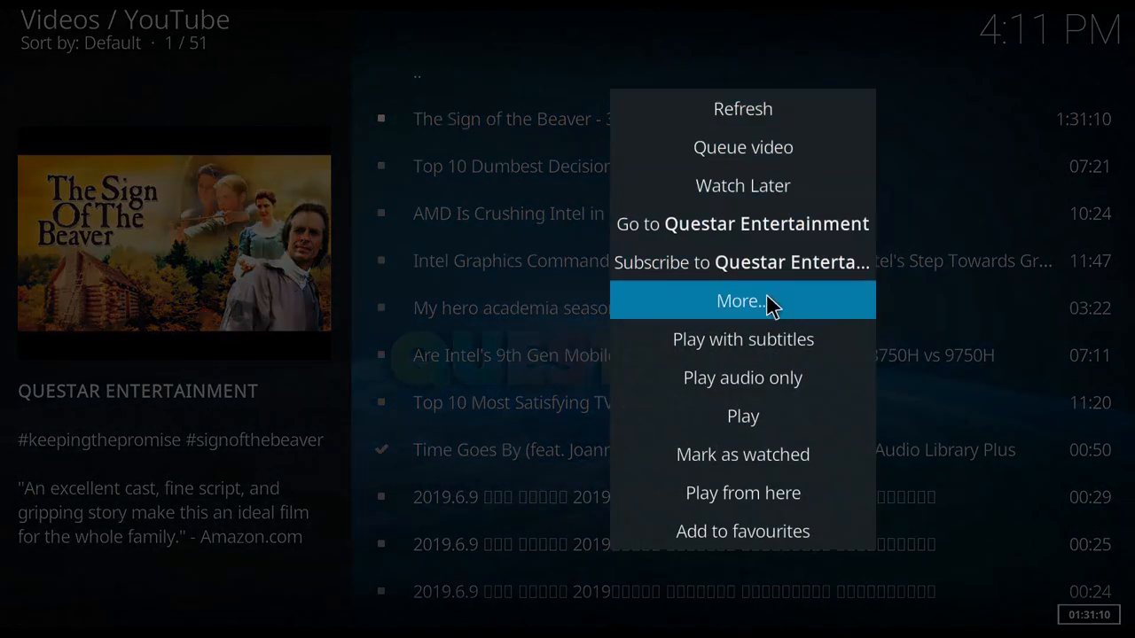
mouse_move(742, 493)
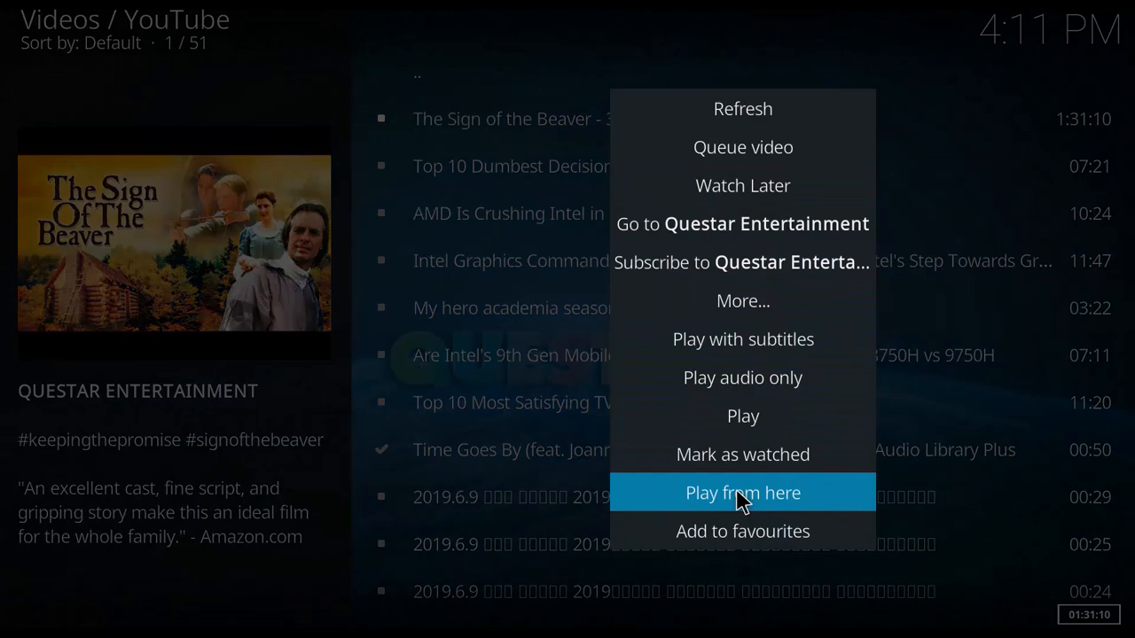
left_click(742, 493)
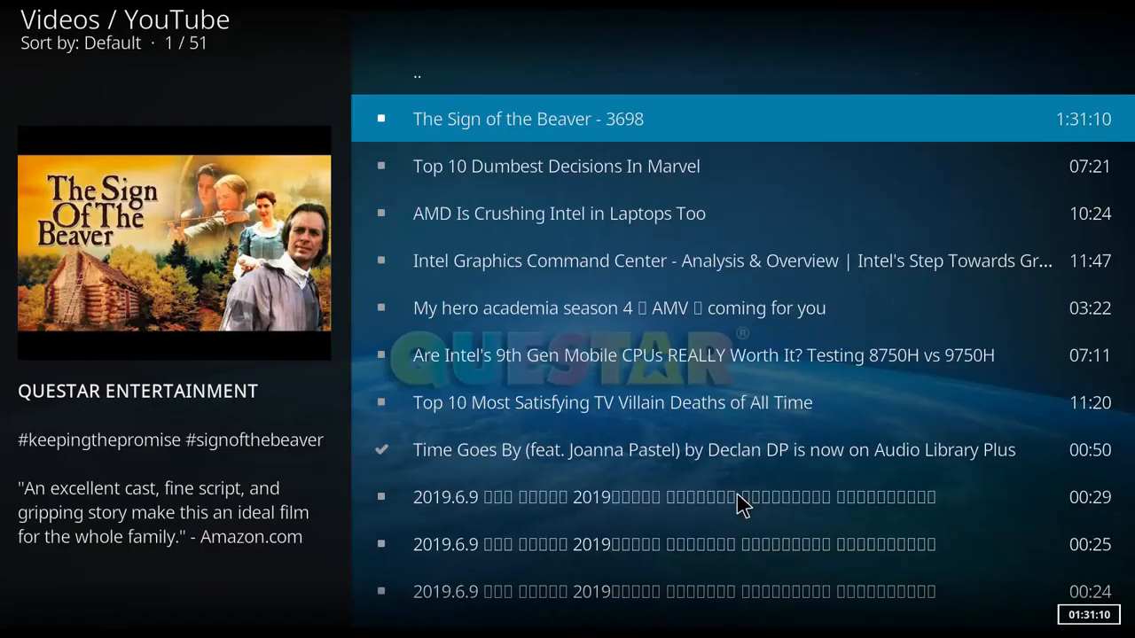
left_click(528, 118)
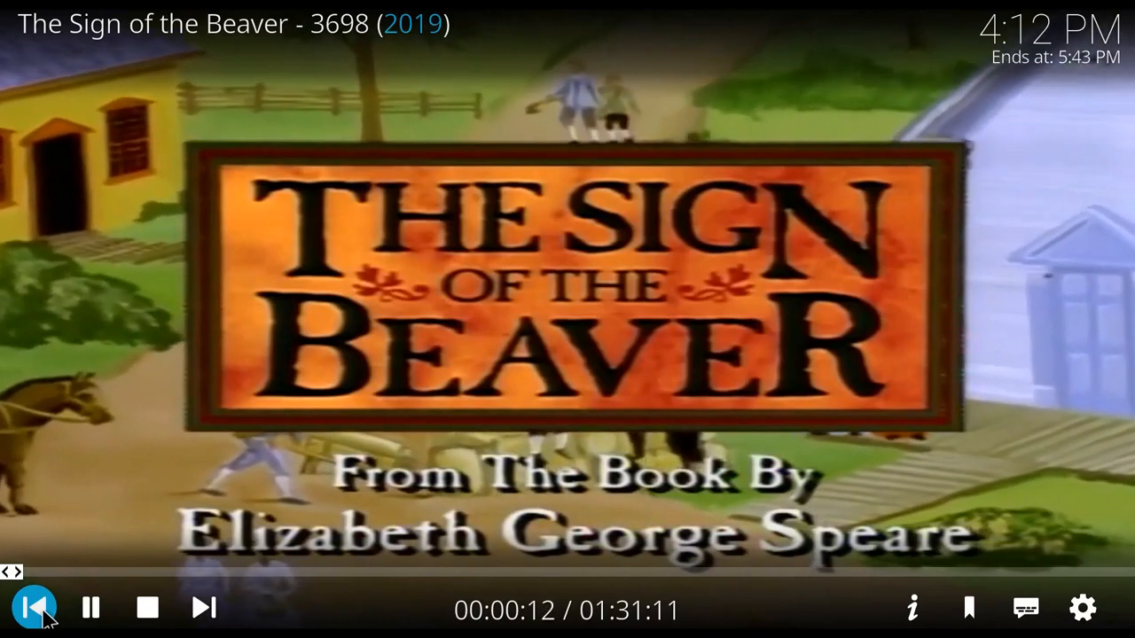
Step: Skip through the queue and bookmark the current moment of the video
left_click(33, 607)
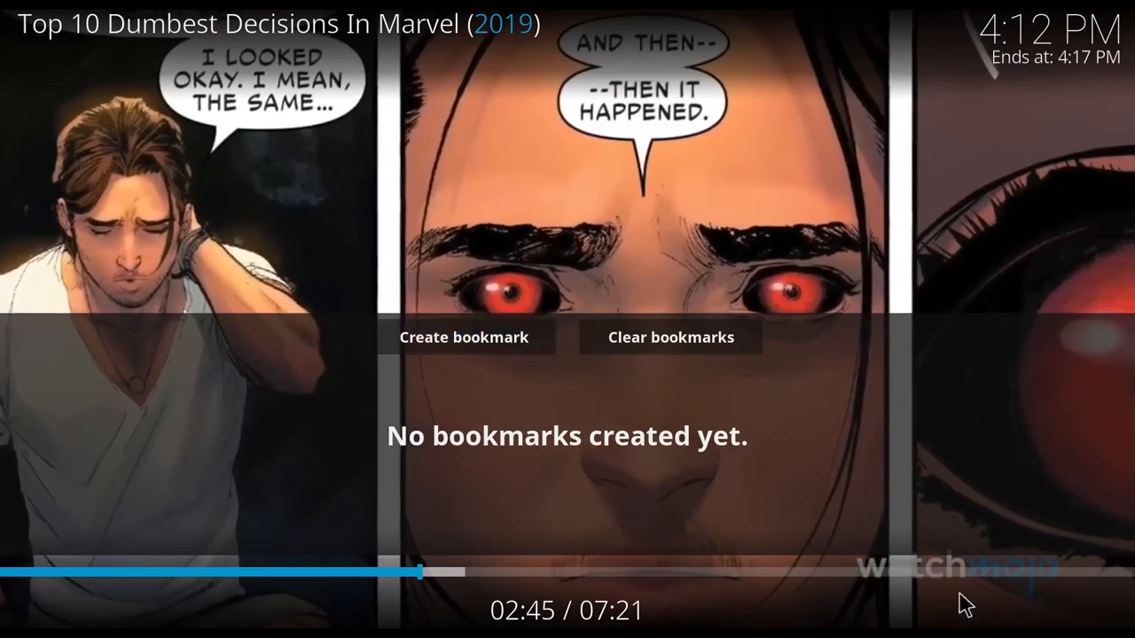
mouse_move(463, 337)
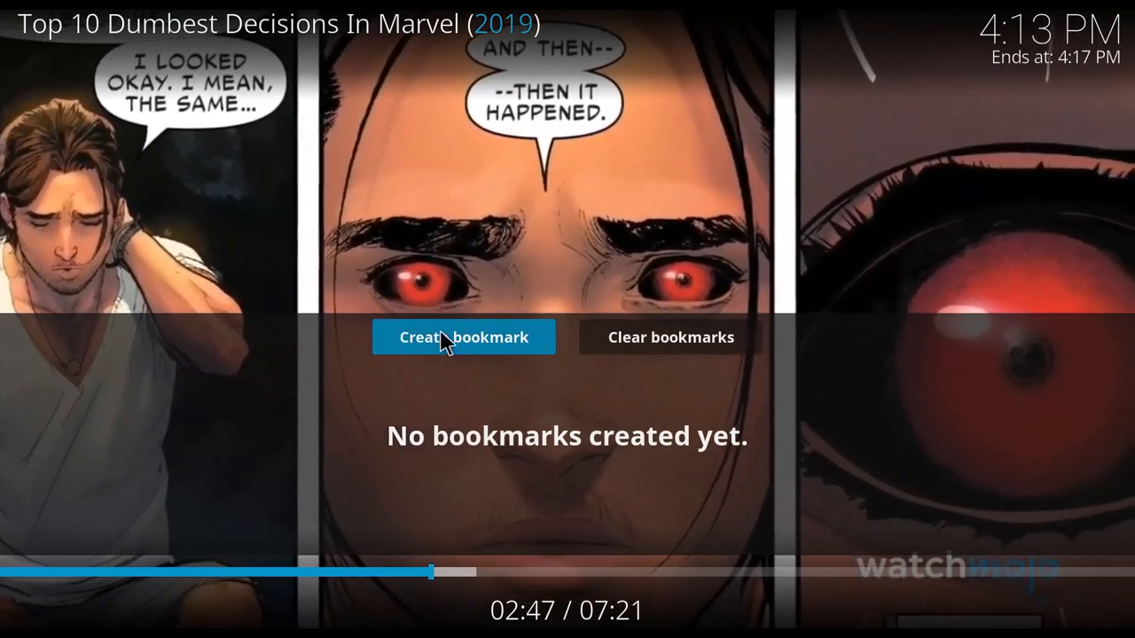
left_click(463, 337)
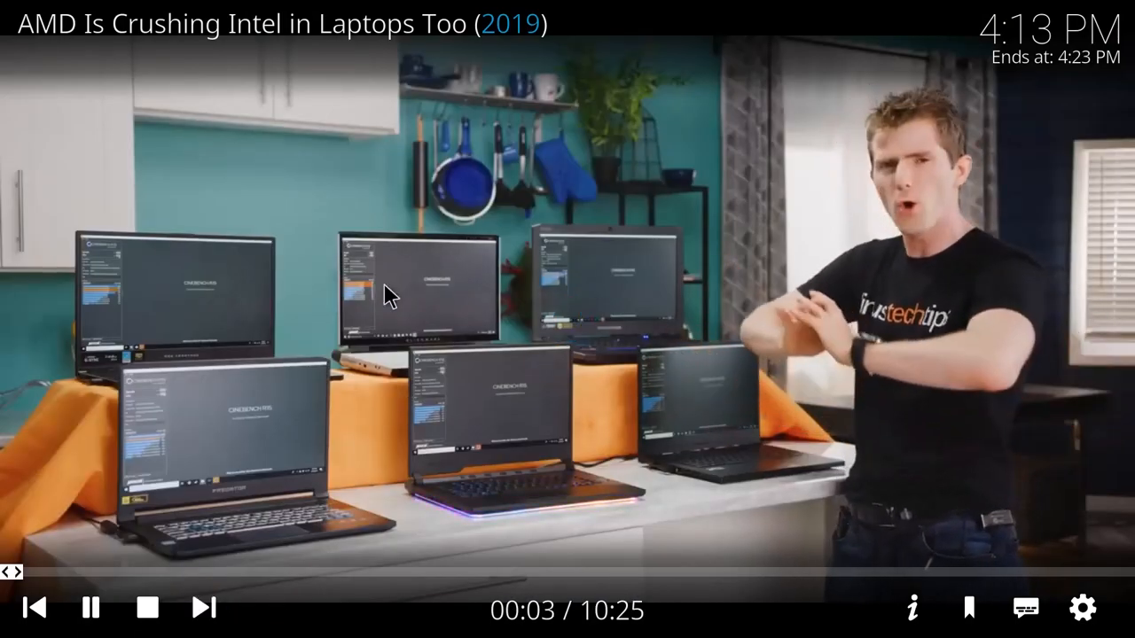
mouse_move(393, 60)
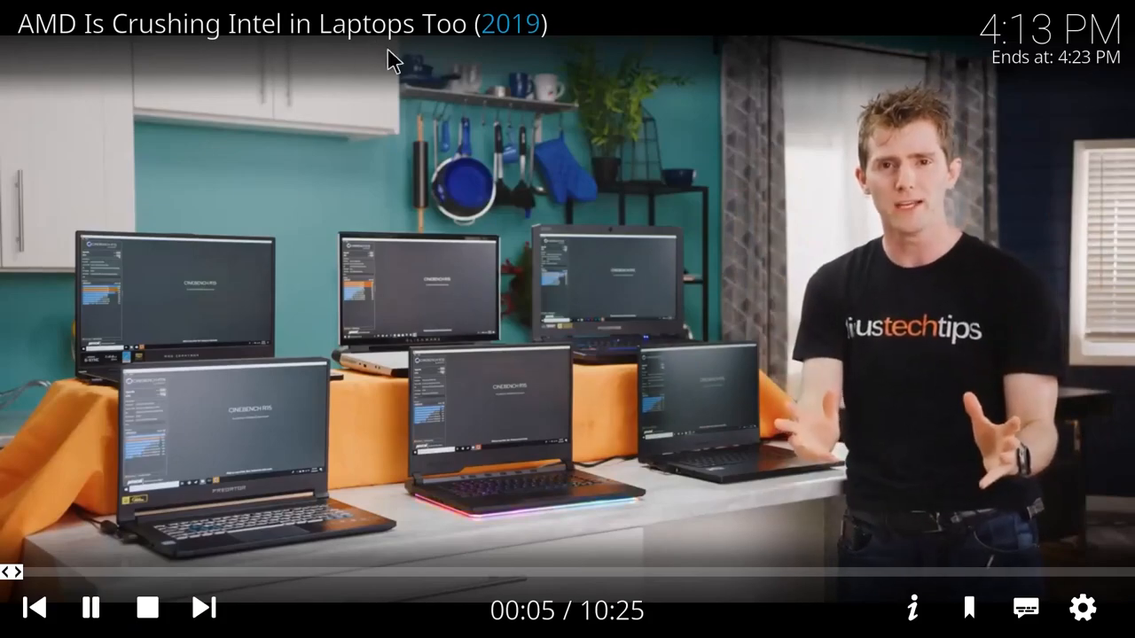
Step: Seek near the end of the AMD video and skip to Intel Graphics Command Center
left_click(913, 608)
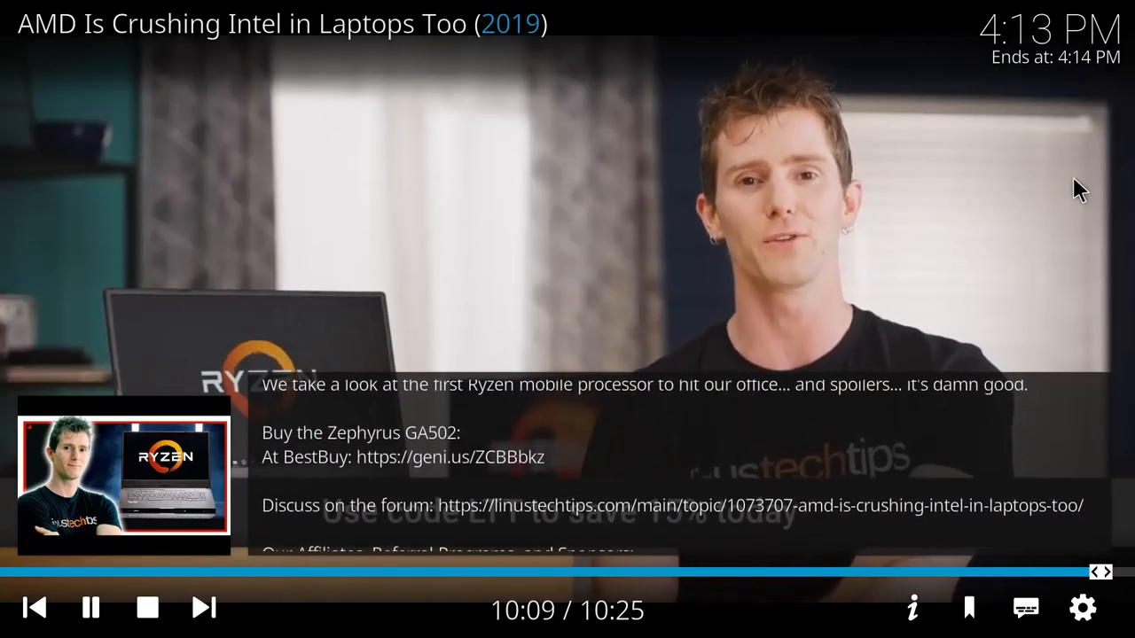
left_click(913, 608)
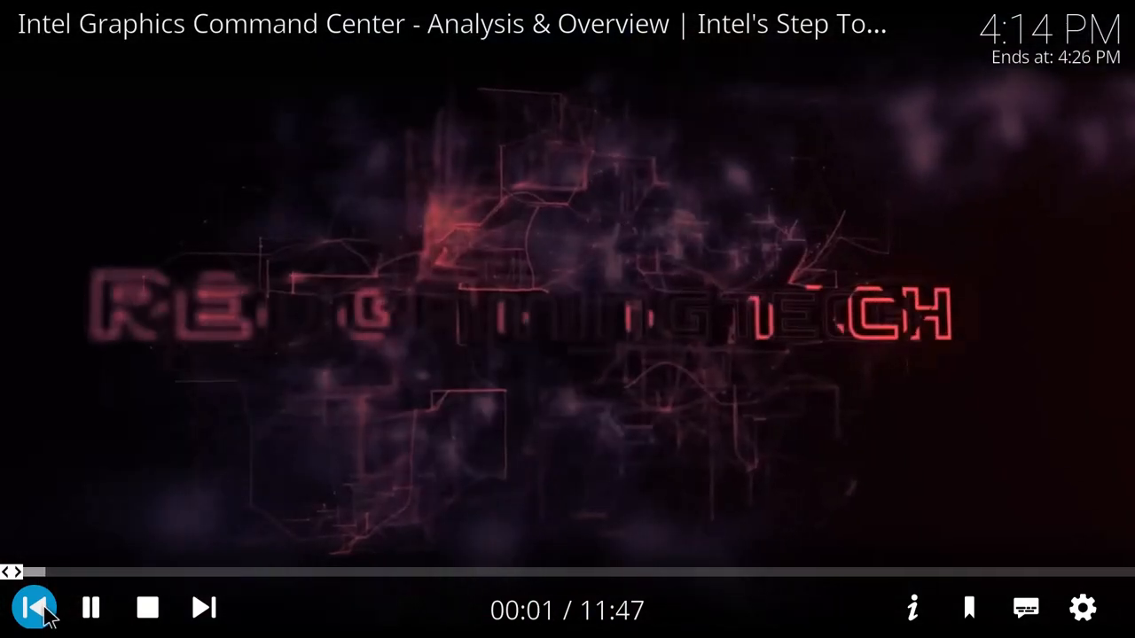
Step: Go back to 'AMD Is Crushing Intel in Laptops Too' with the Previous button
left_click(35, 607)
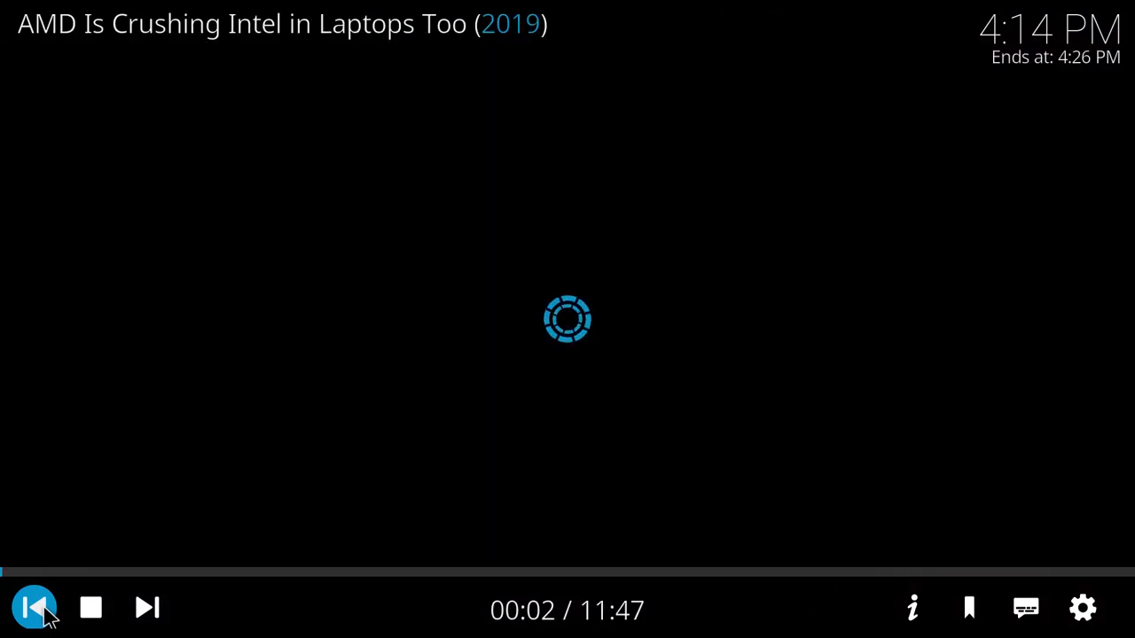
left_click(35, 608)
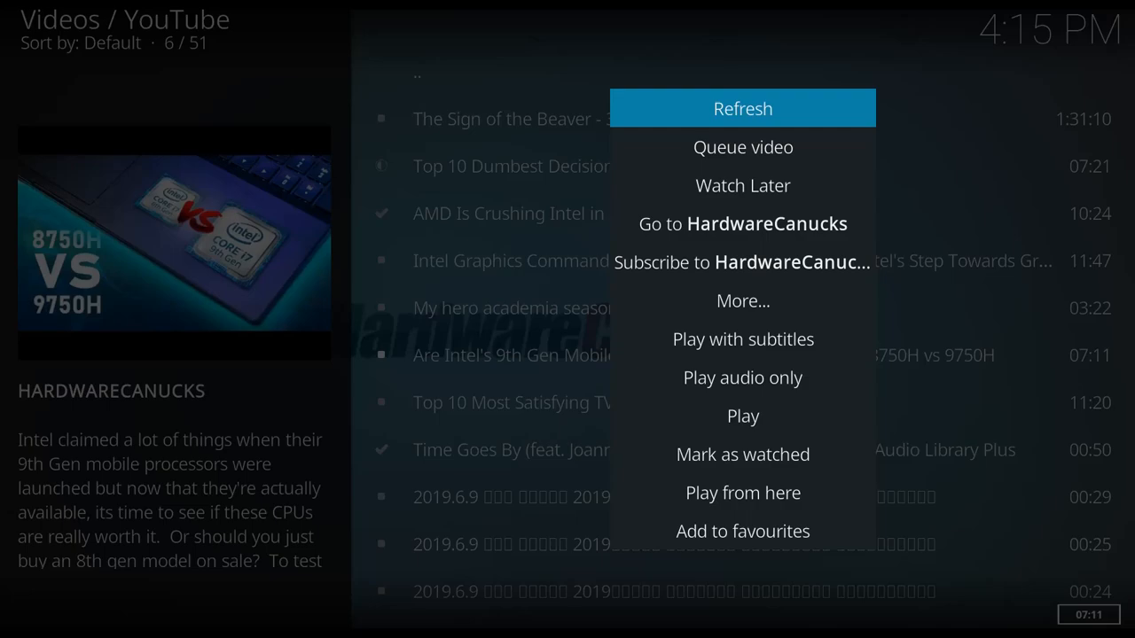
mouse_move(742, 377)
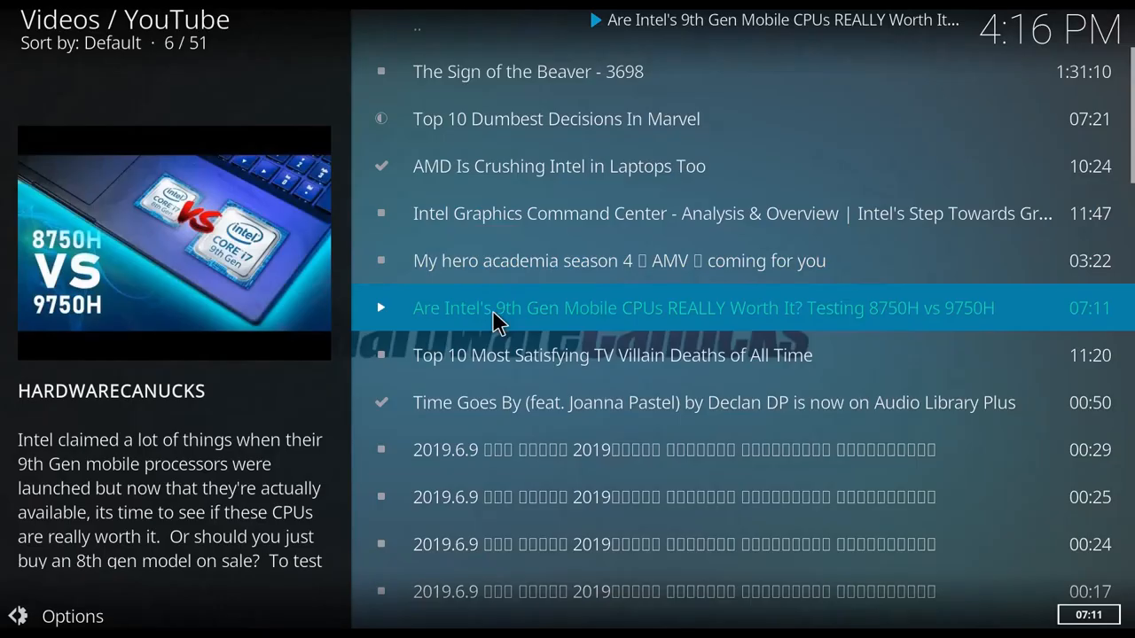
Step: Play the 9th Gen CPUs video with subtitles
left_click(703, 308)
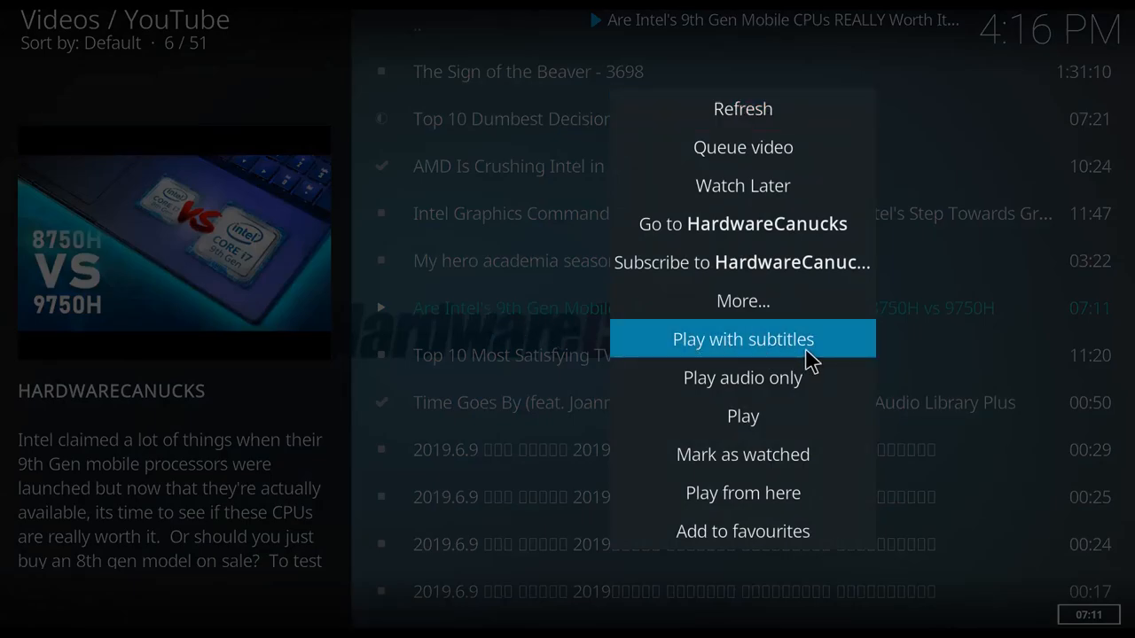
left_click(743, 339)
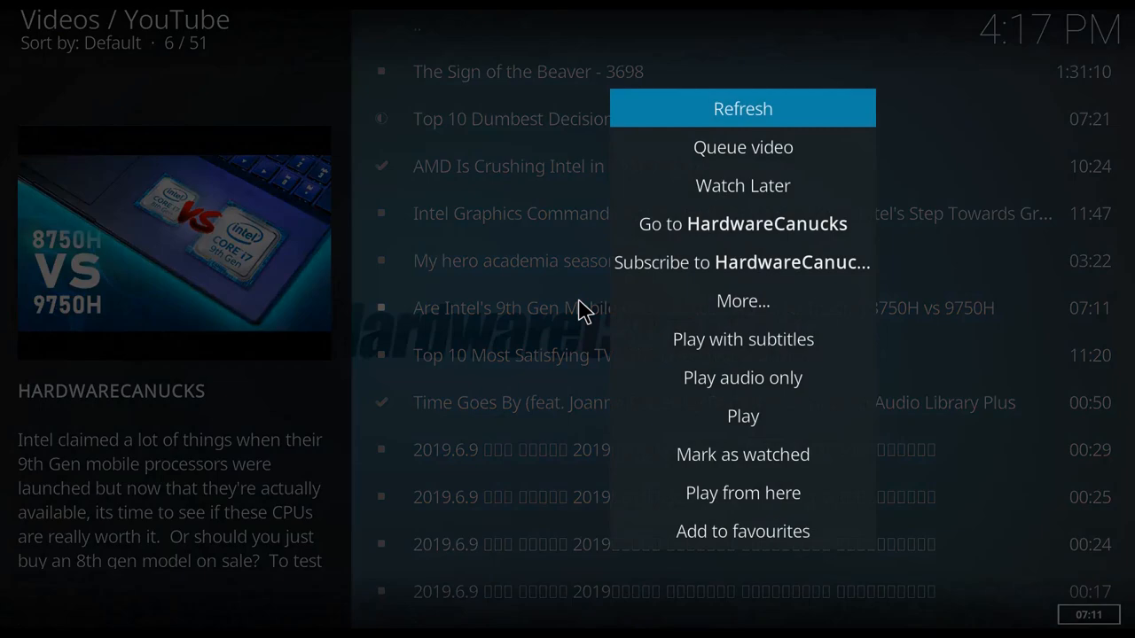
mouse_move(760, 443)
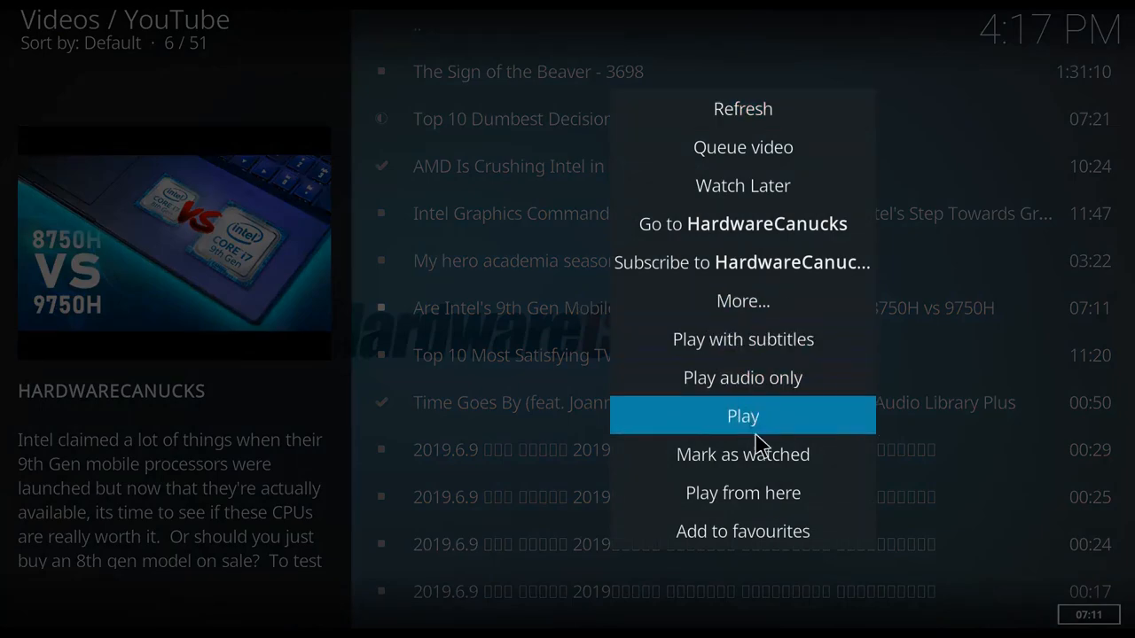
mouse_move(758, 465)
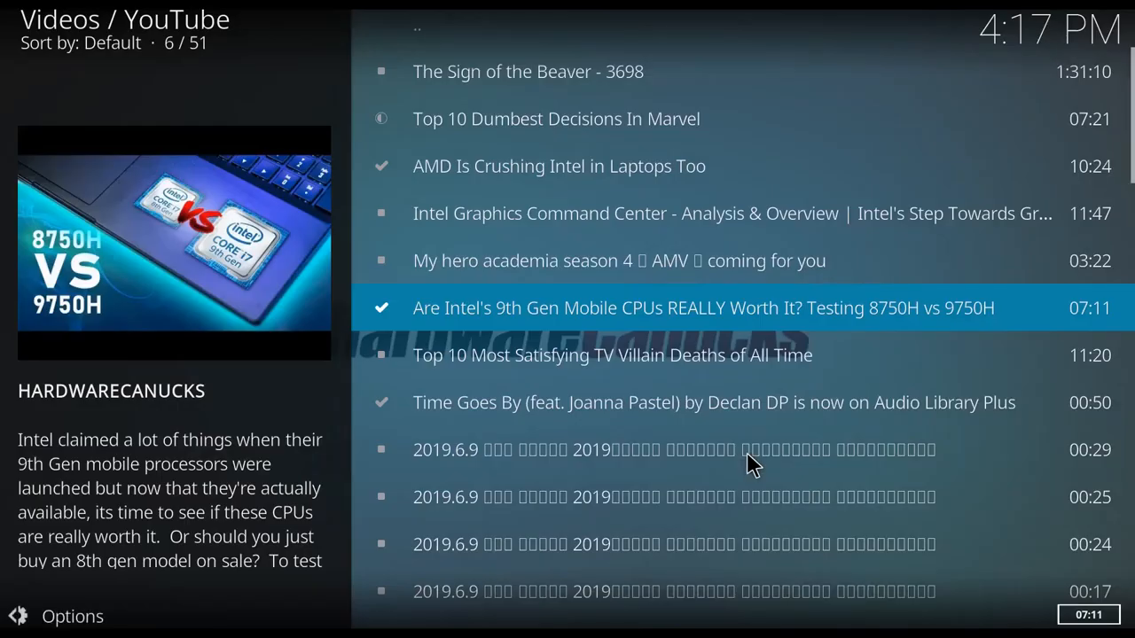
mouse_move(408, 310)
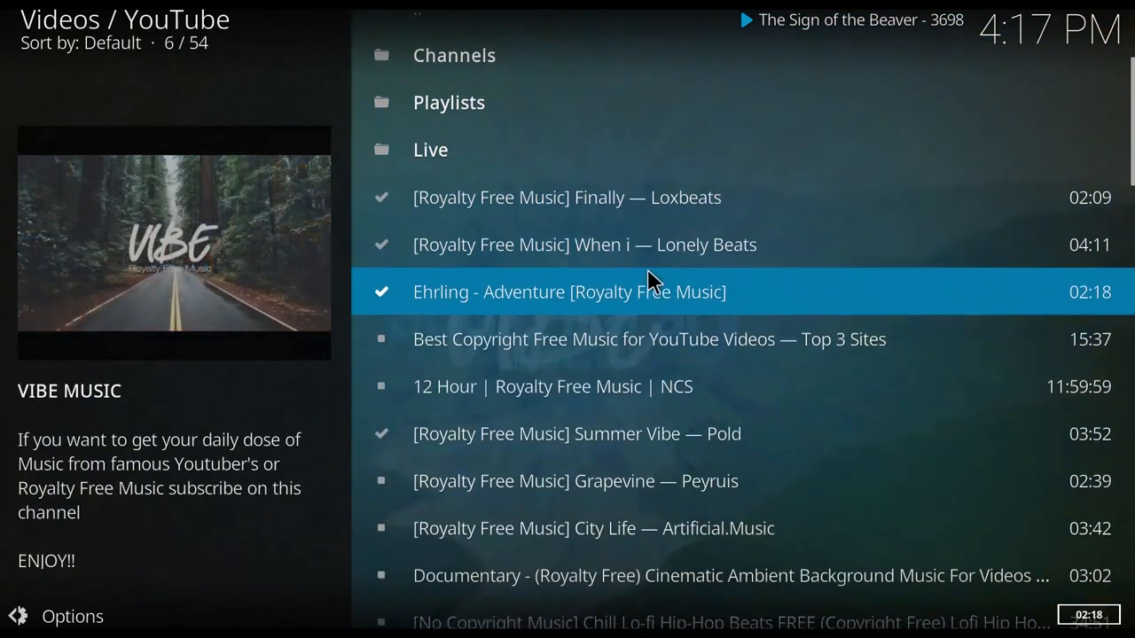
Step: Play from 'Grapevine — Peyruis' onward and switch its subtitles off
scroll("down", 3)
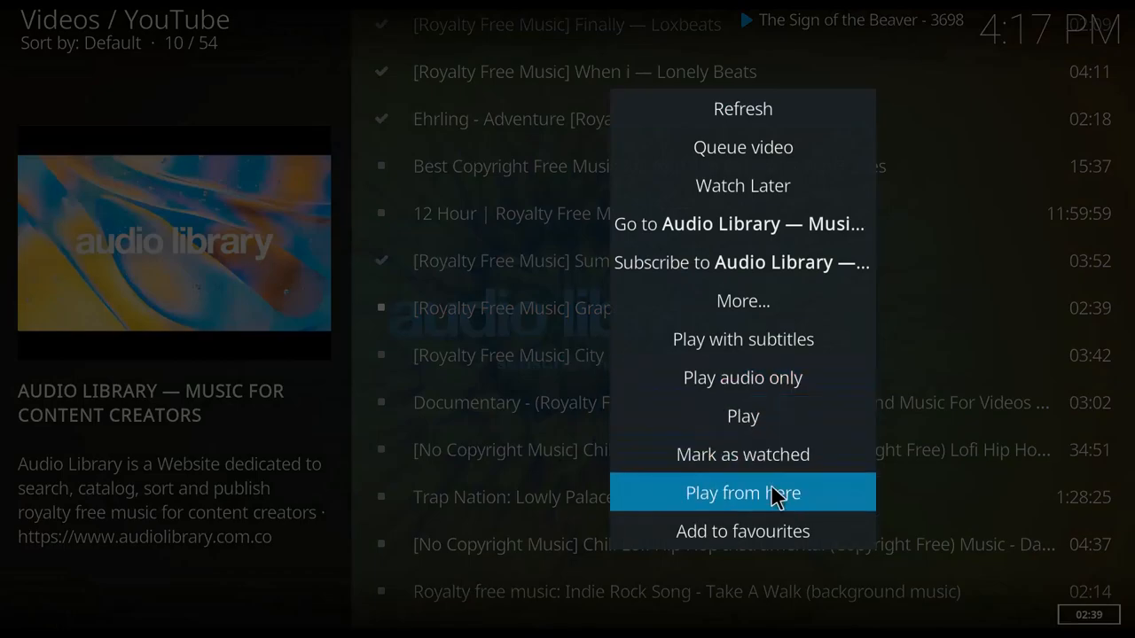
left_click(744, 493)
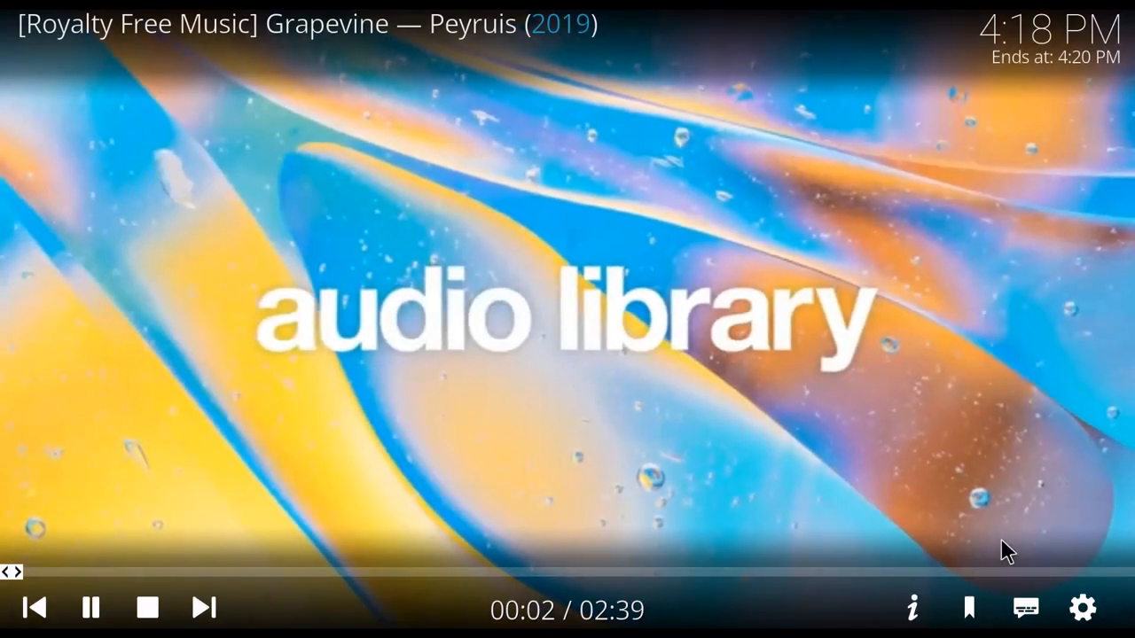
left_click(1025, 609)
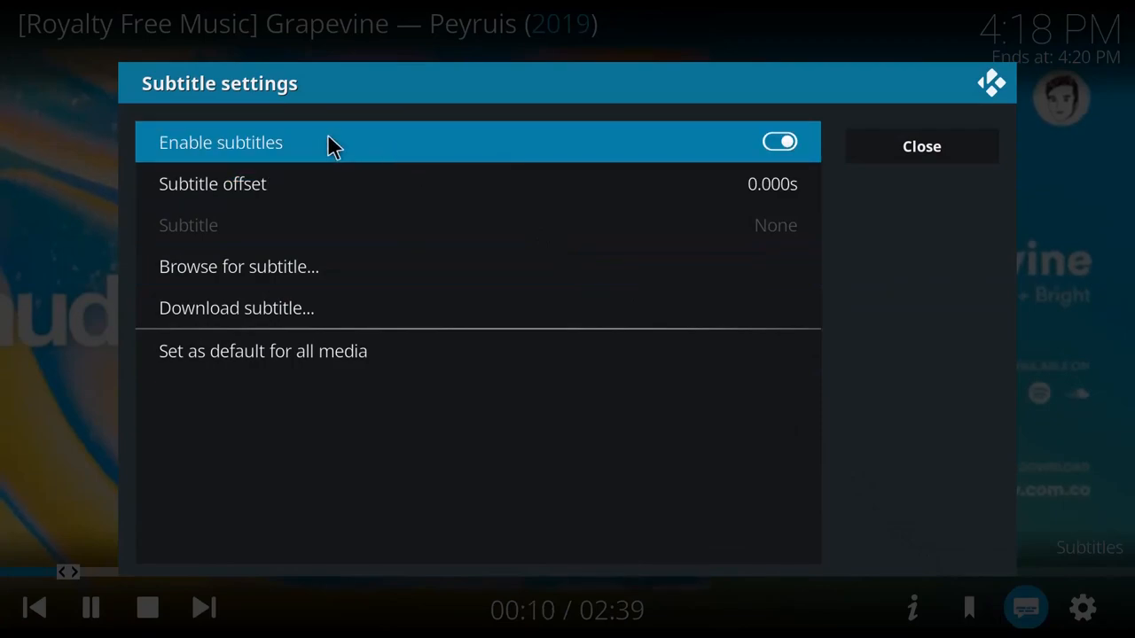
left_click(780, 142)
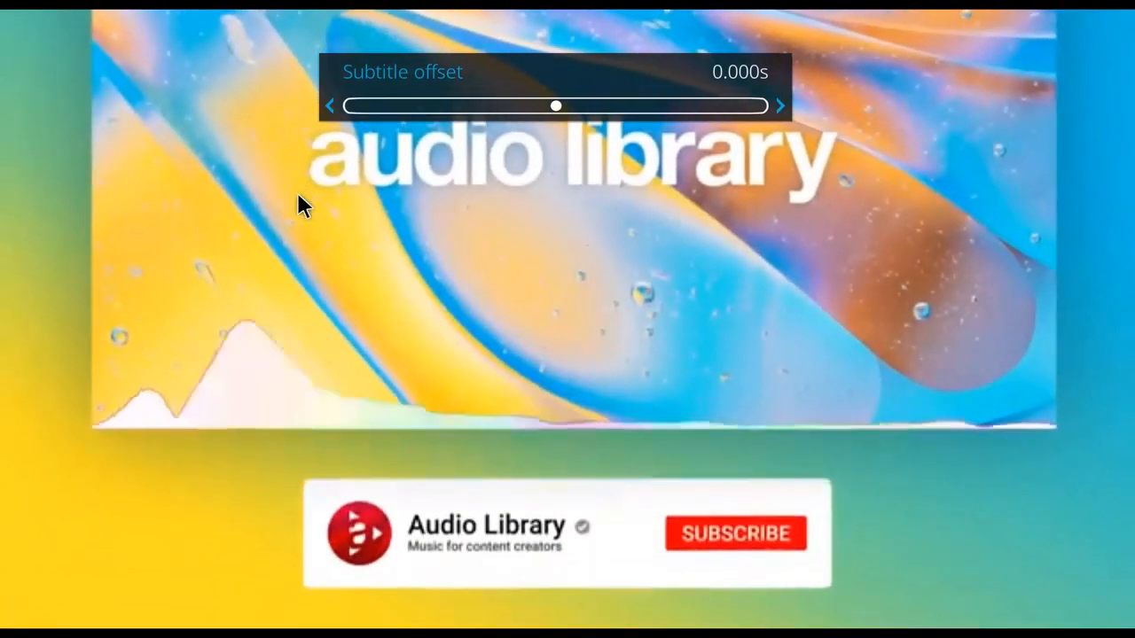
left_click(736, 533)
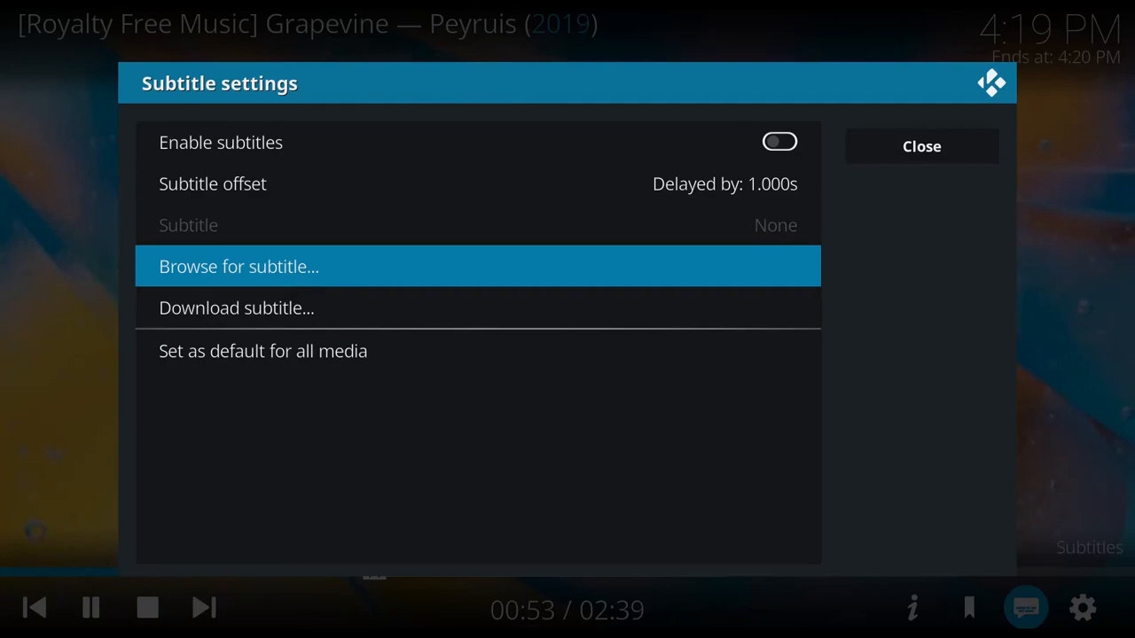
mouse_move(286, 279)
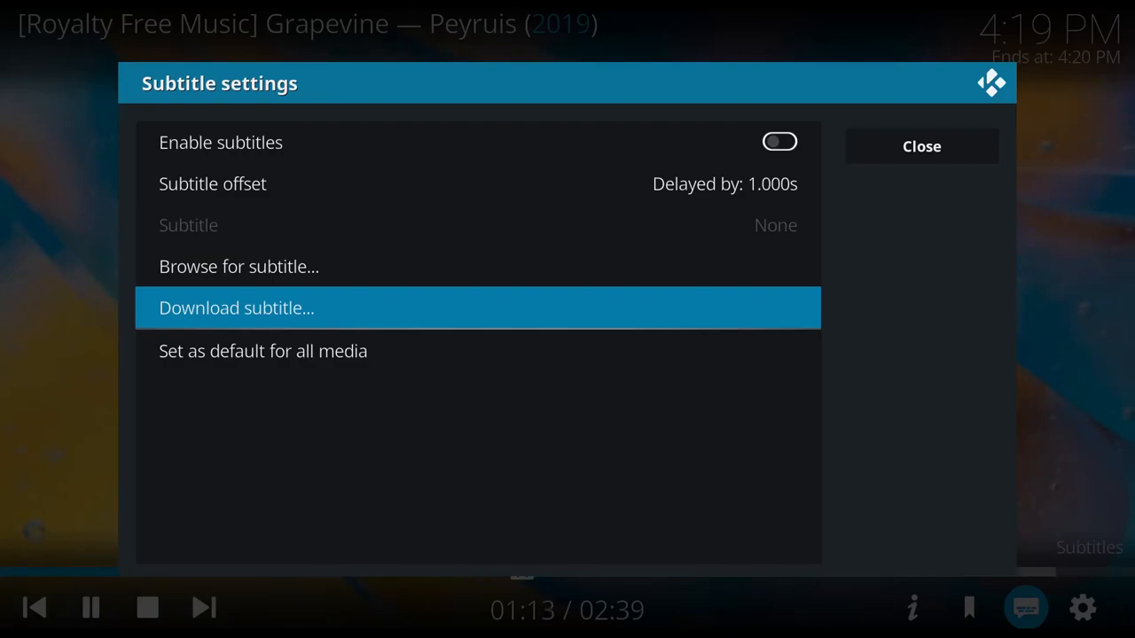
mouse_move(297, 351)
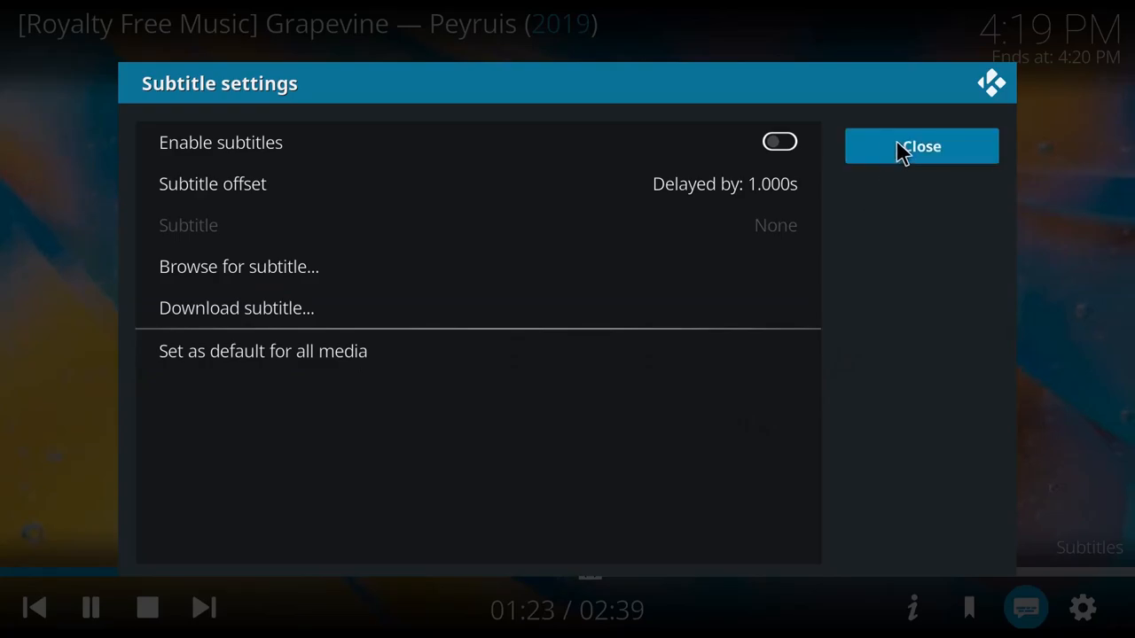
Step: Close the Subtitle settings dialog
left_click(920, 146)
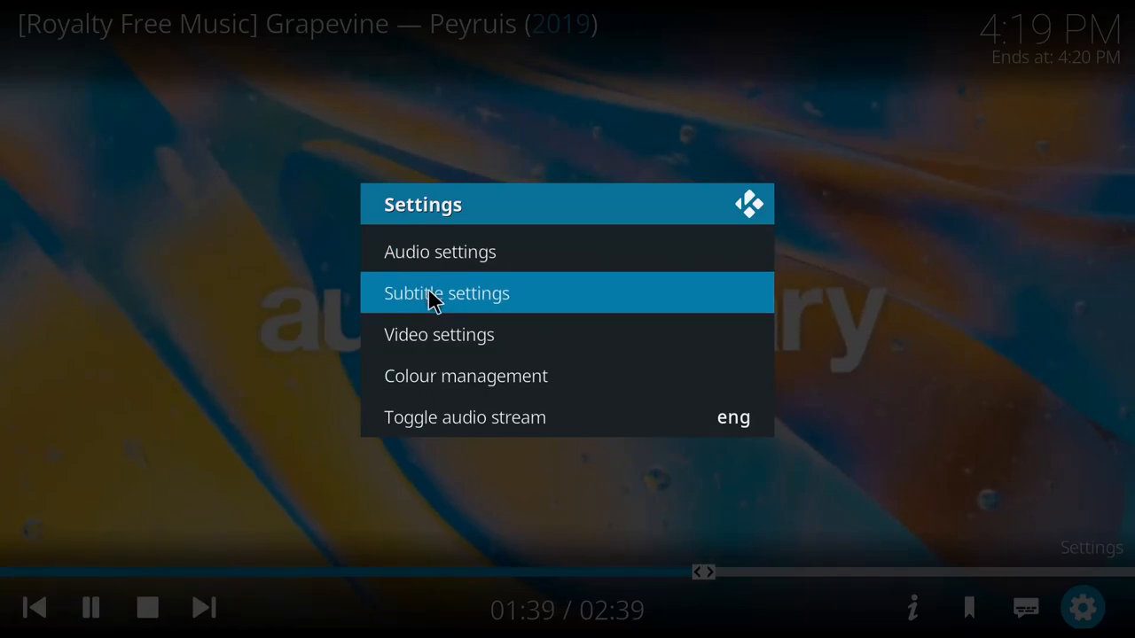
mouse_move(421, 252)
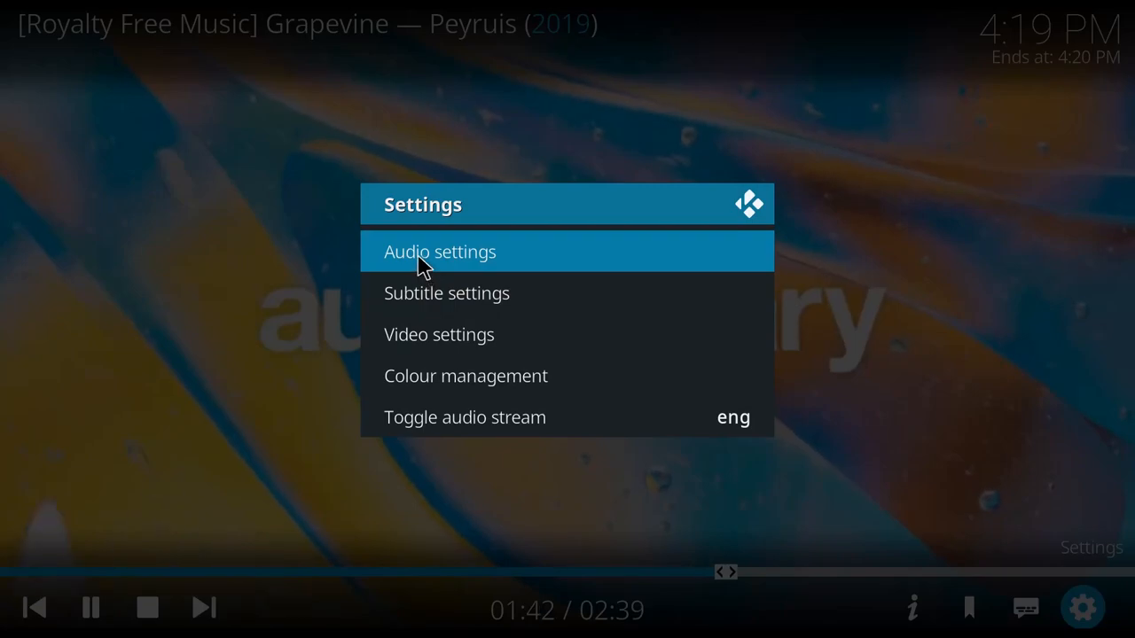
Step: Open Audio settings, lower the volume, then drag it back up
left_click(440, 252)
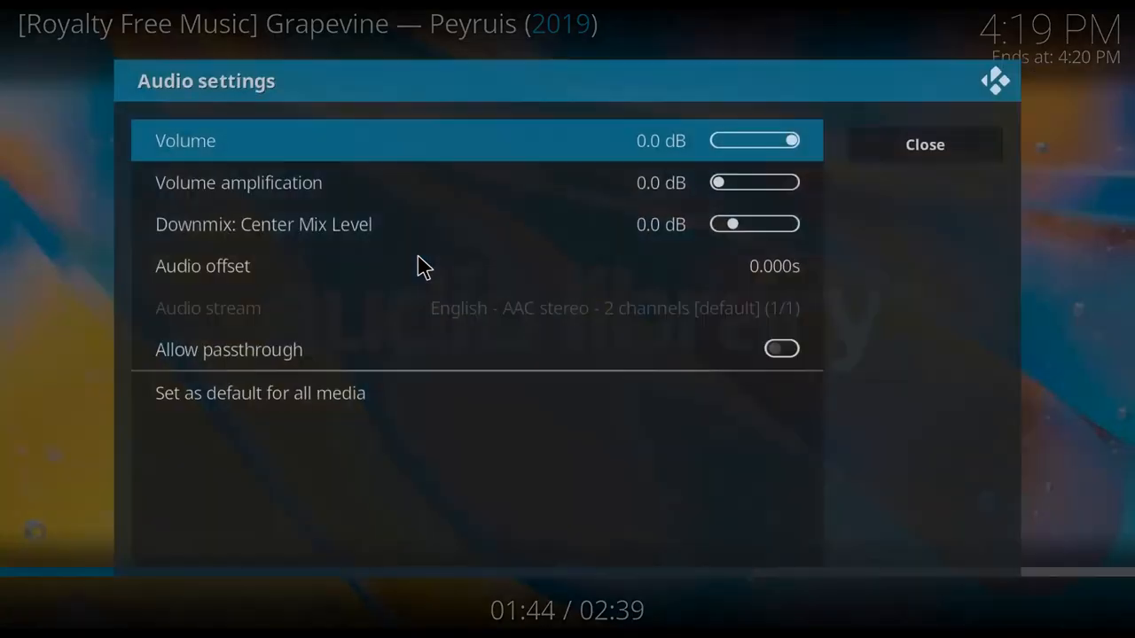
mouse_move(386, 184)
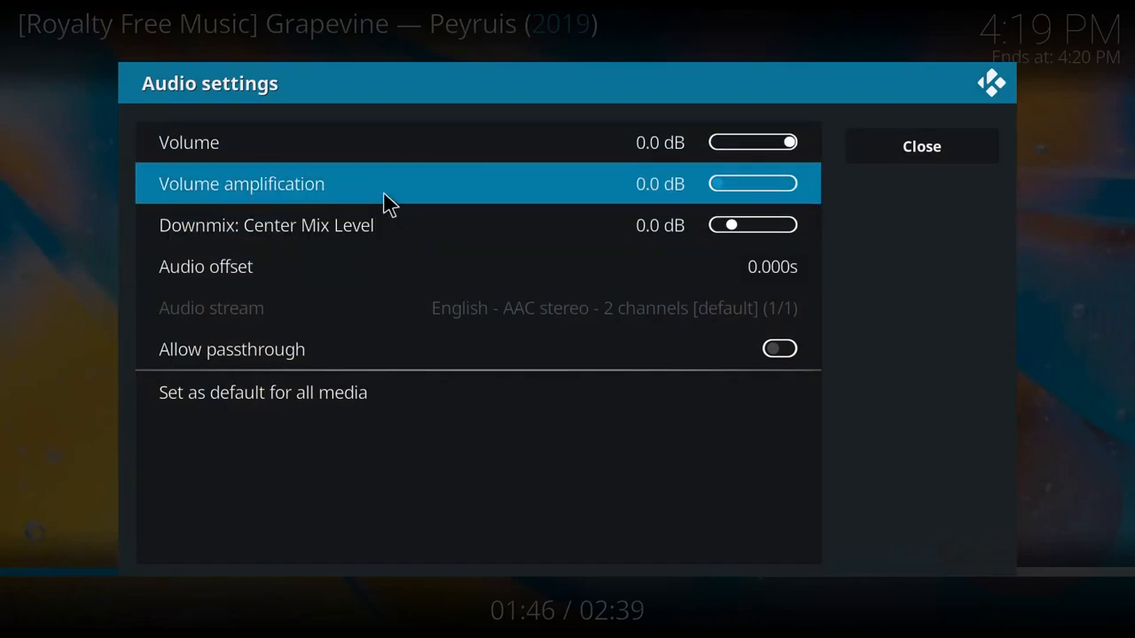
mouse_move(355, 142)
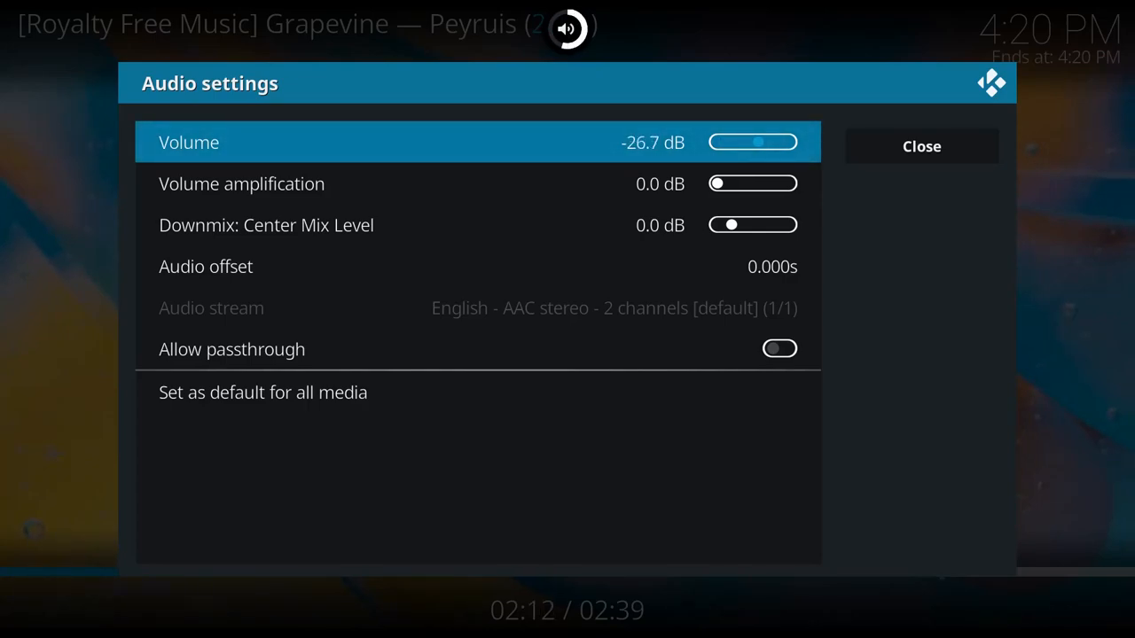
key("left")
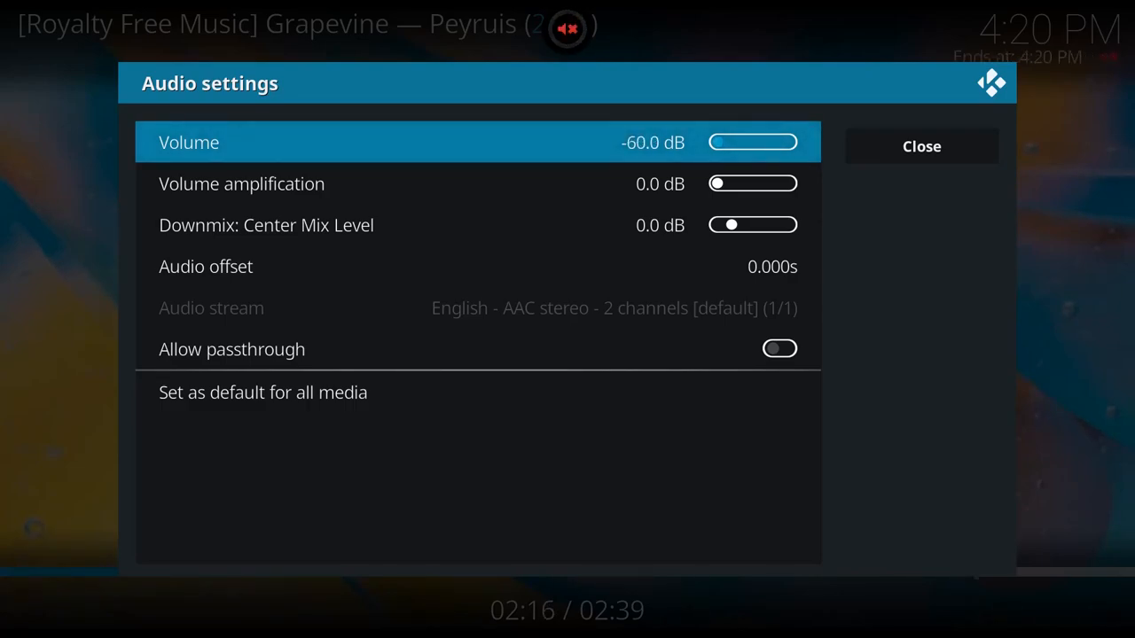
mouse_move(466, 168)
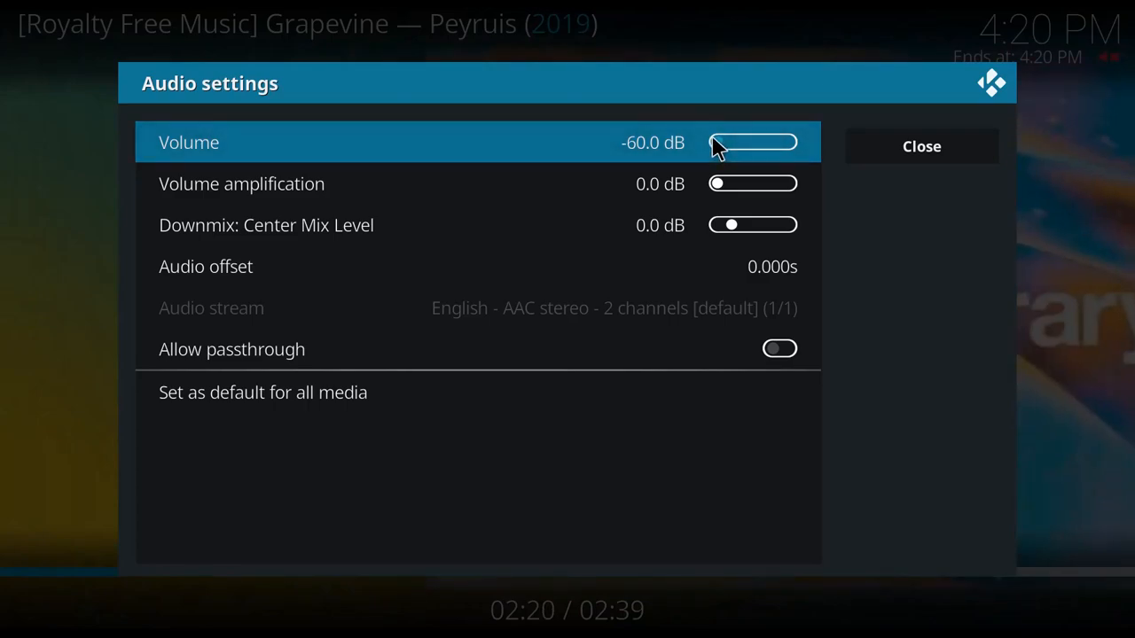
left_click_drag(719, 142, 789, 142)
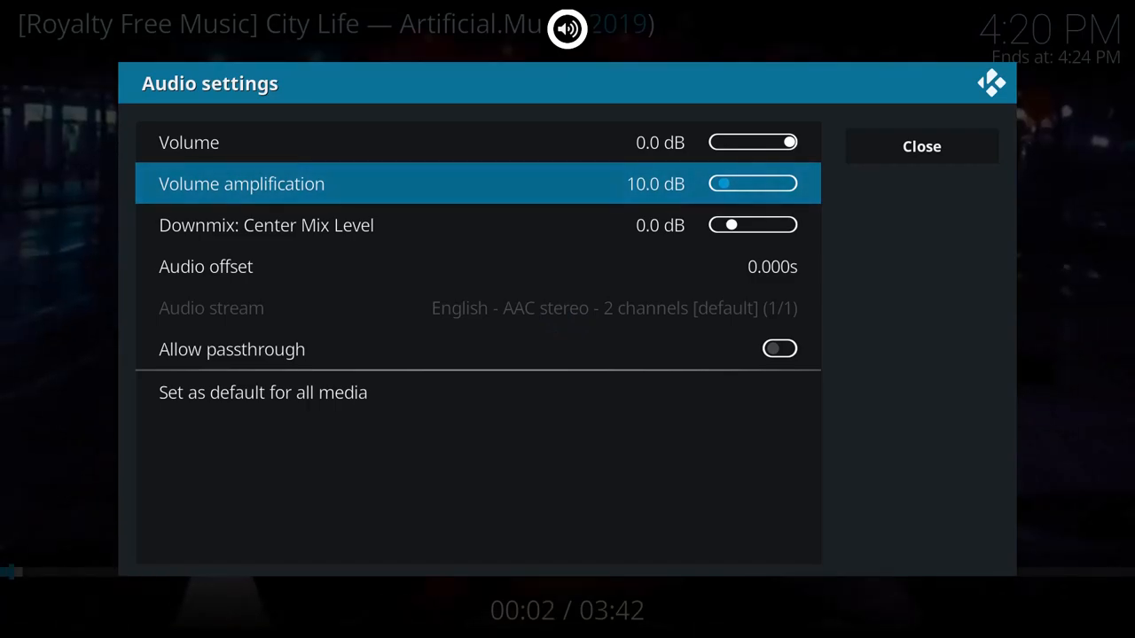
mouse_move(753, 224)
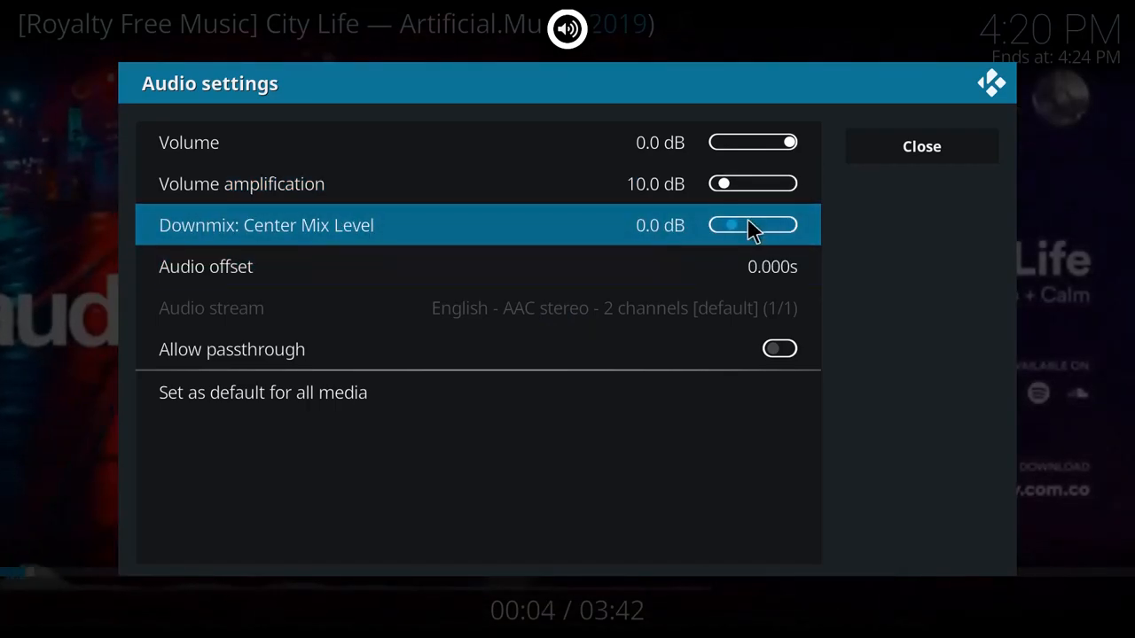
mouse_move(319, 266)
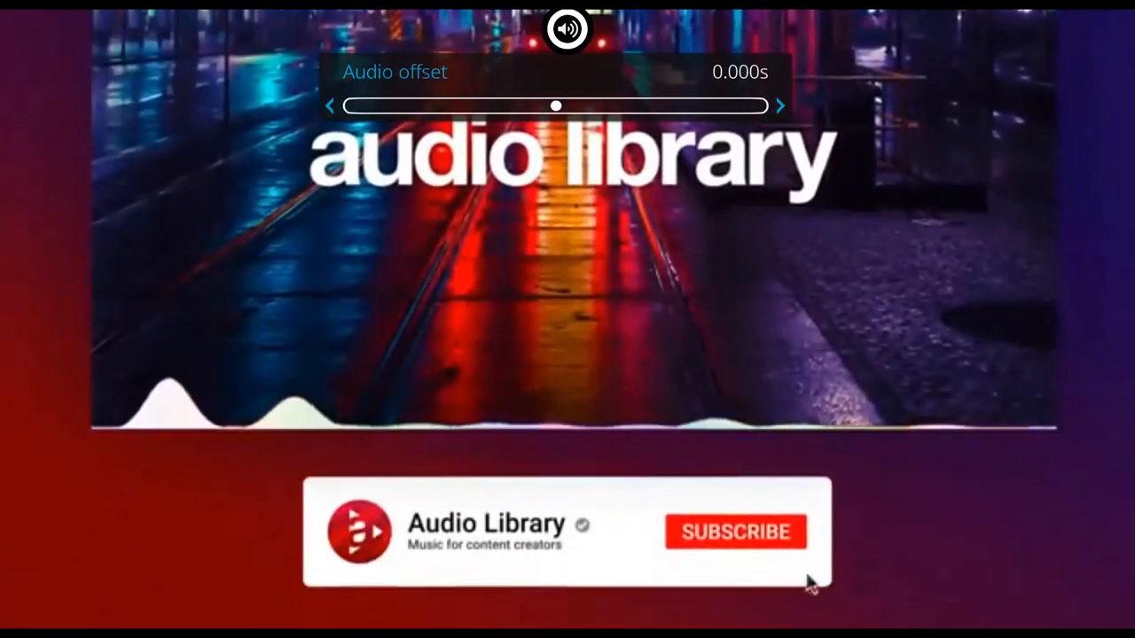
Step: Select Audio offset to adjust the audio sync
left_click(736, 531)
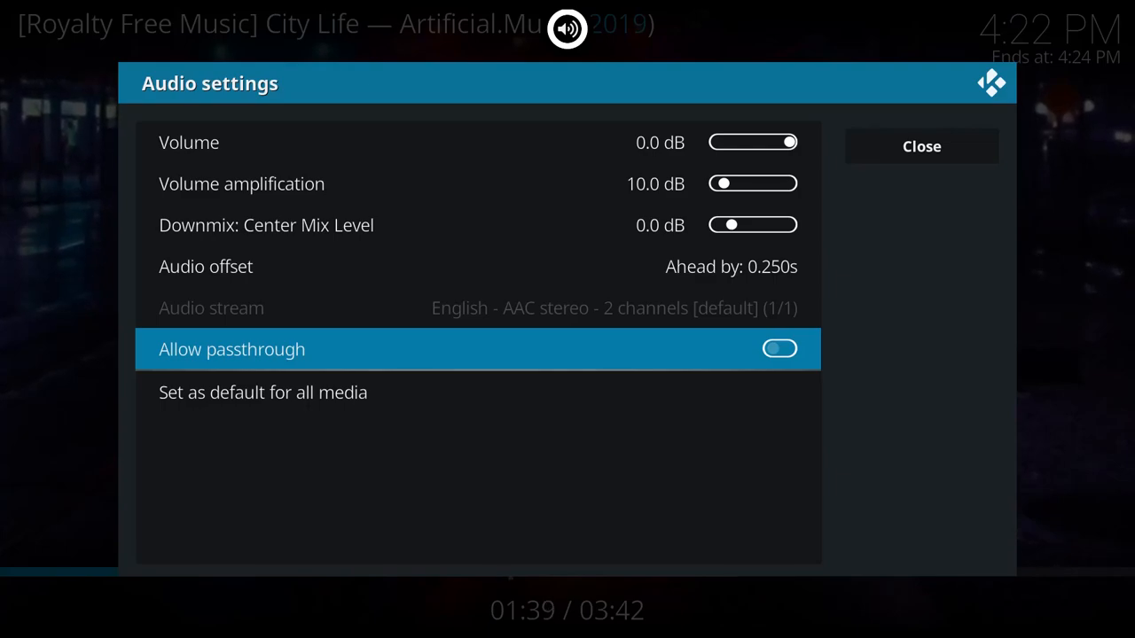
mouse_move(935, 218)
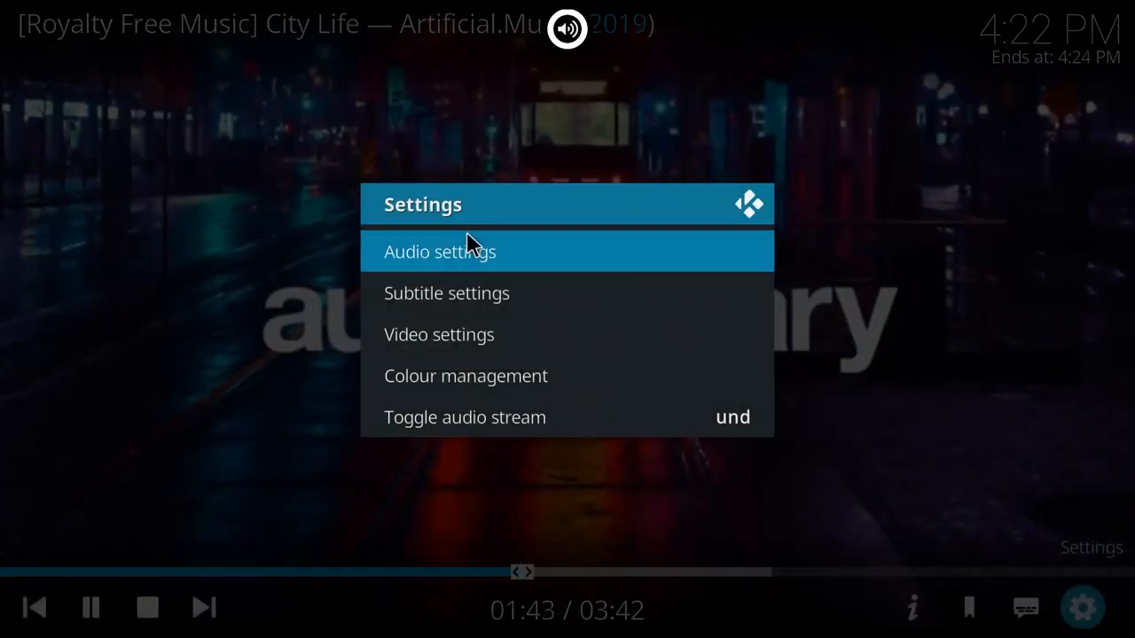
mouse_move(546, 293)
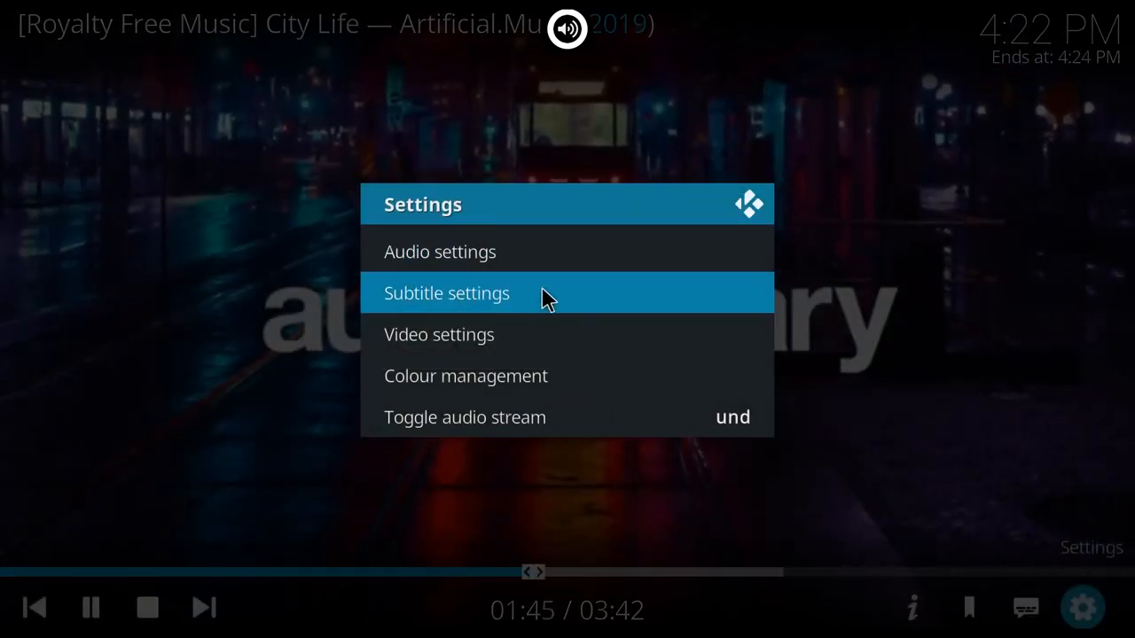
mouse_move(452, 346)
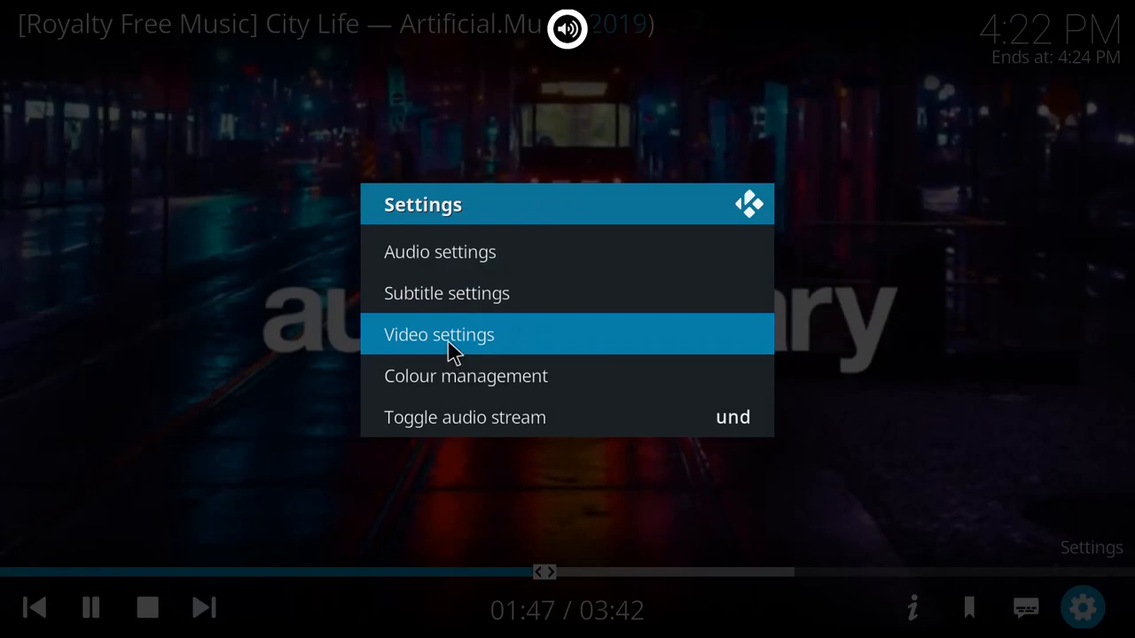
Step: Open Video settings for the City Life track and scroll through deinterlacing, scaling and zoom options
left_click(438, 334)
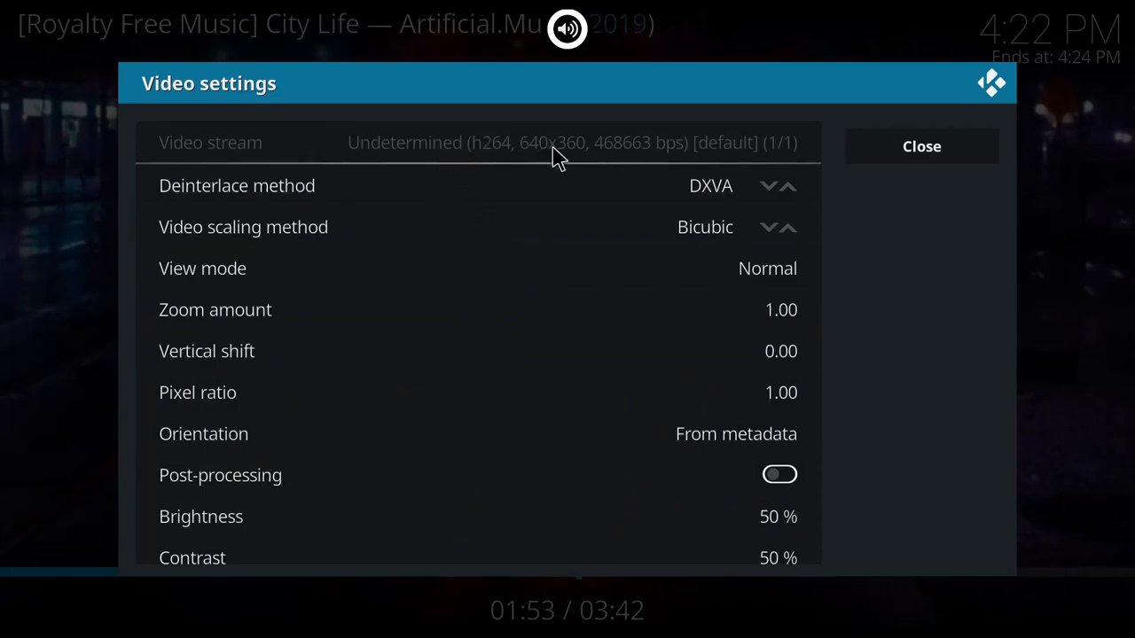
mouse_move(588, 157)
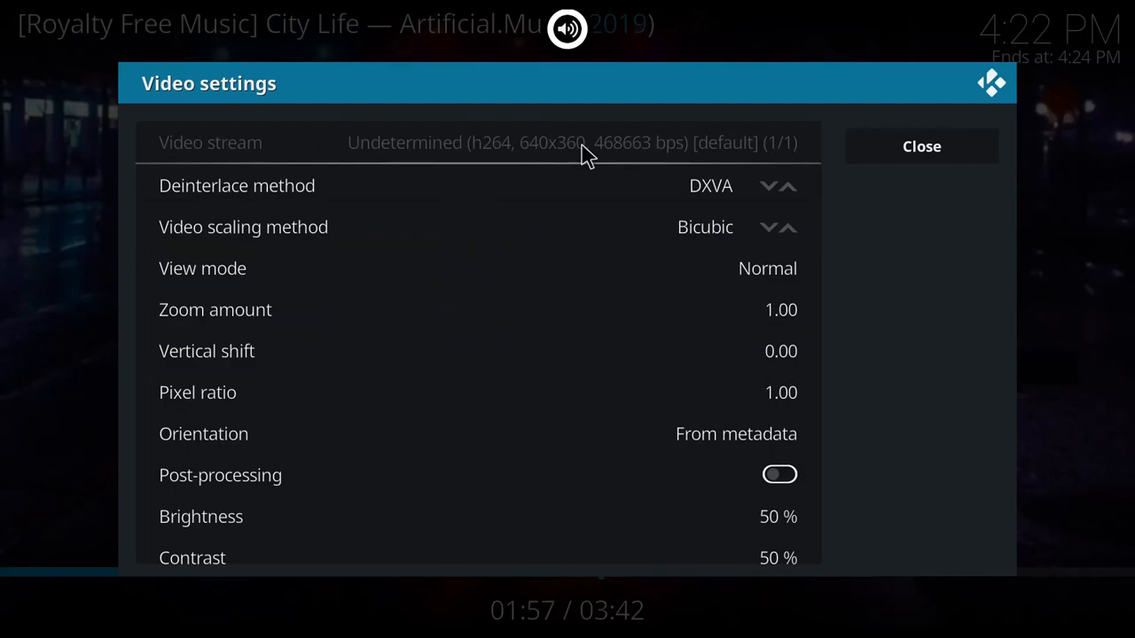
mouse_move(527, 169)
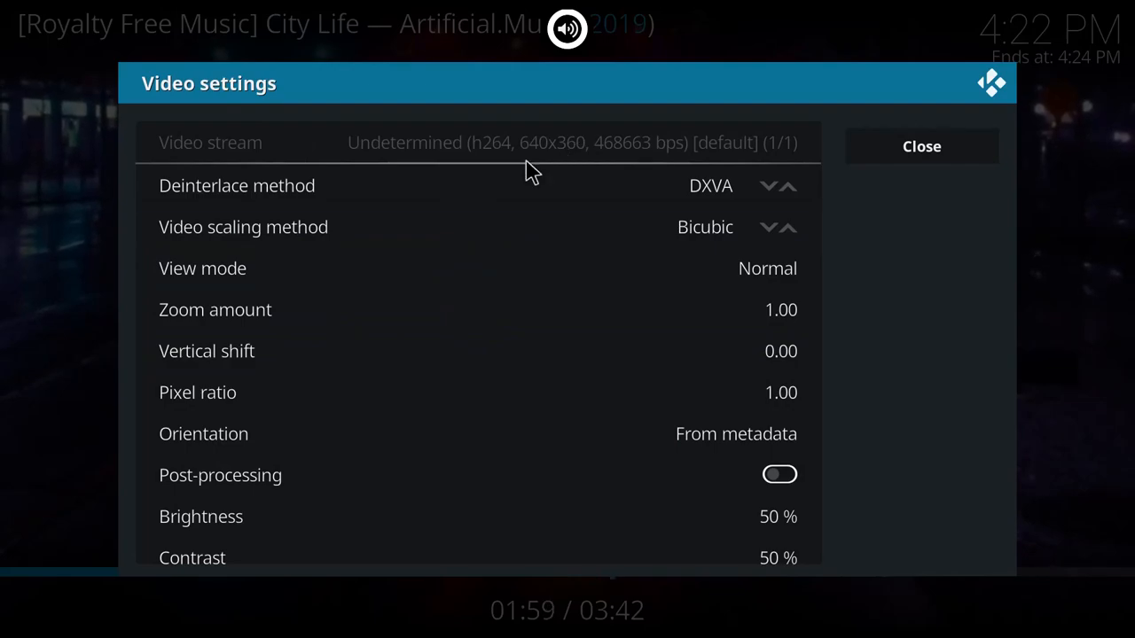
mouse_move(435, 185)
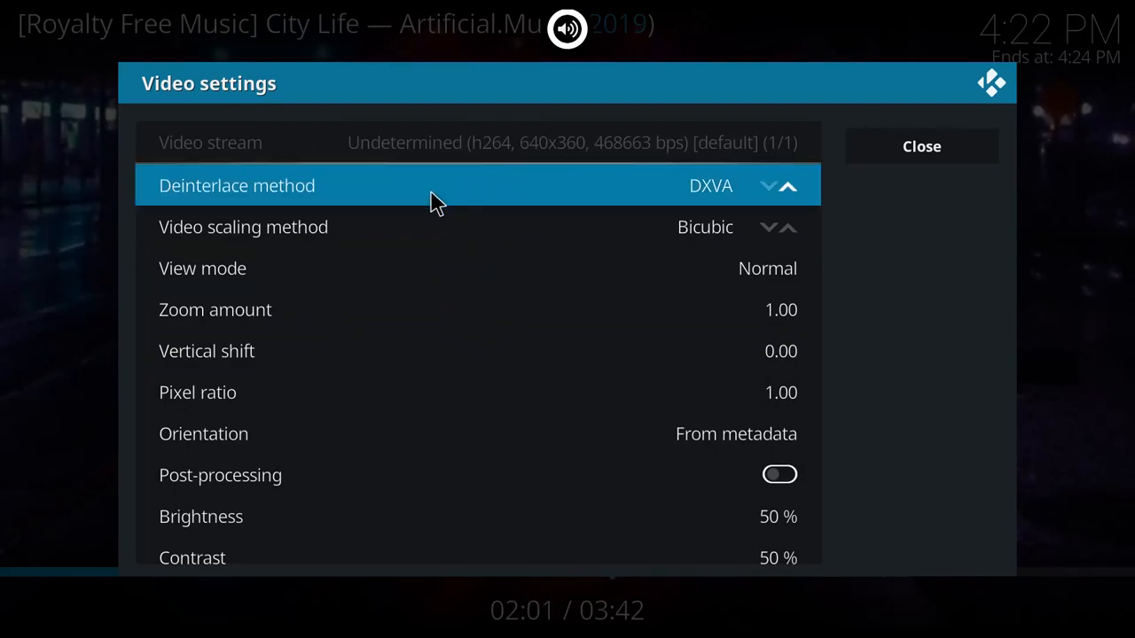
mouse_move(444, 227)
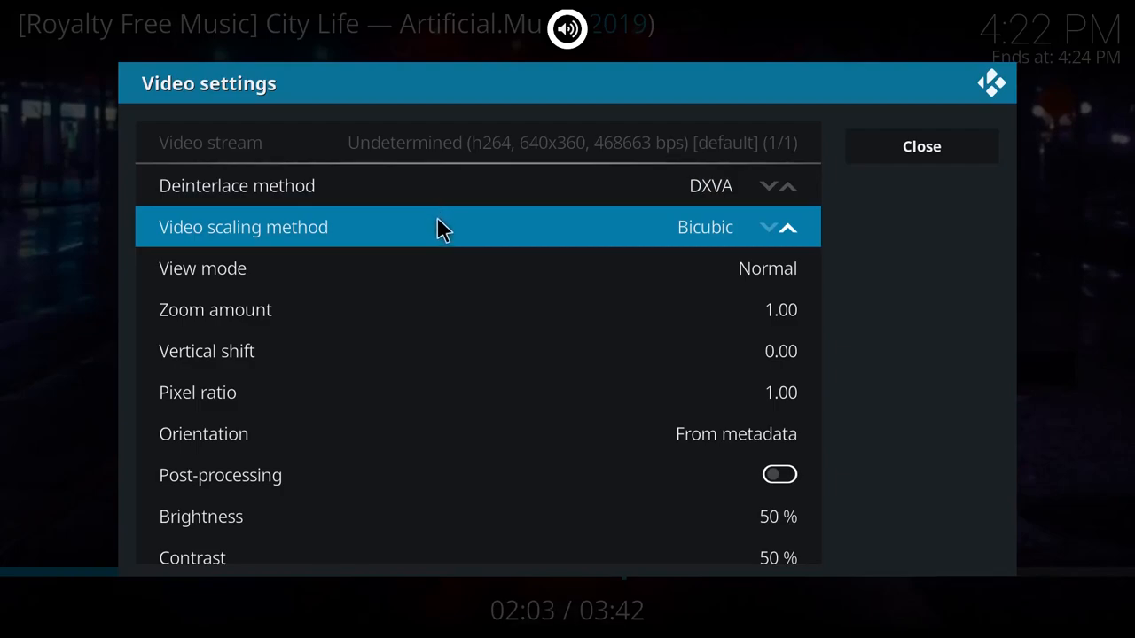
scroll("down", 3)
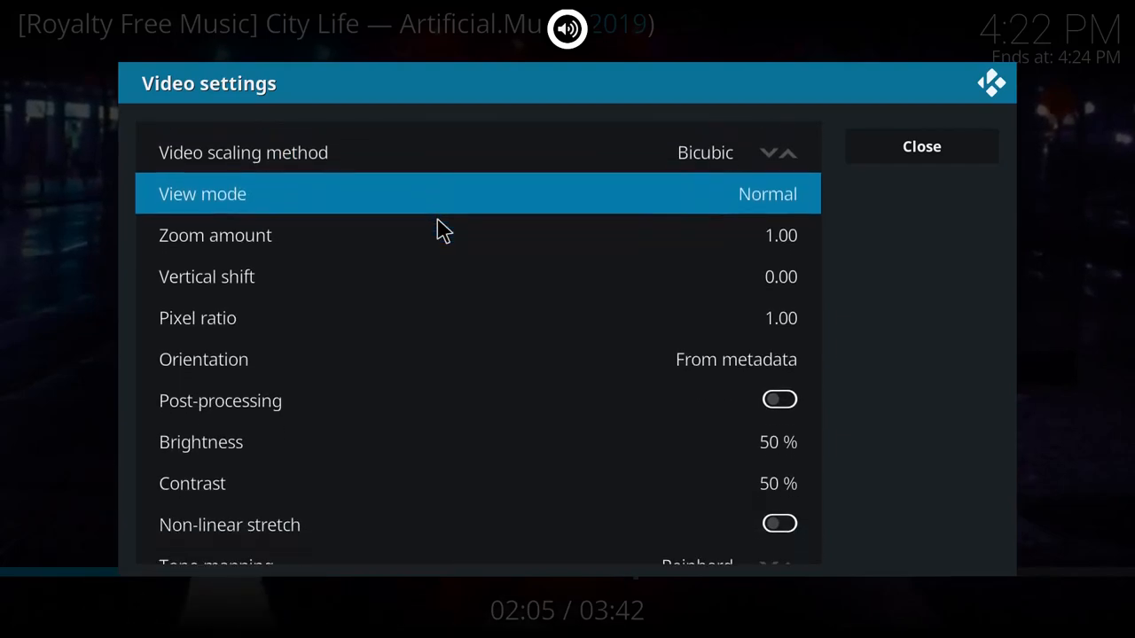
scroll("down", 3)
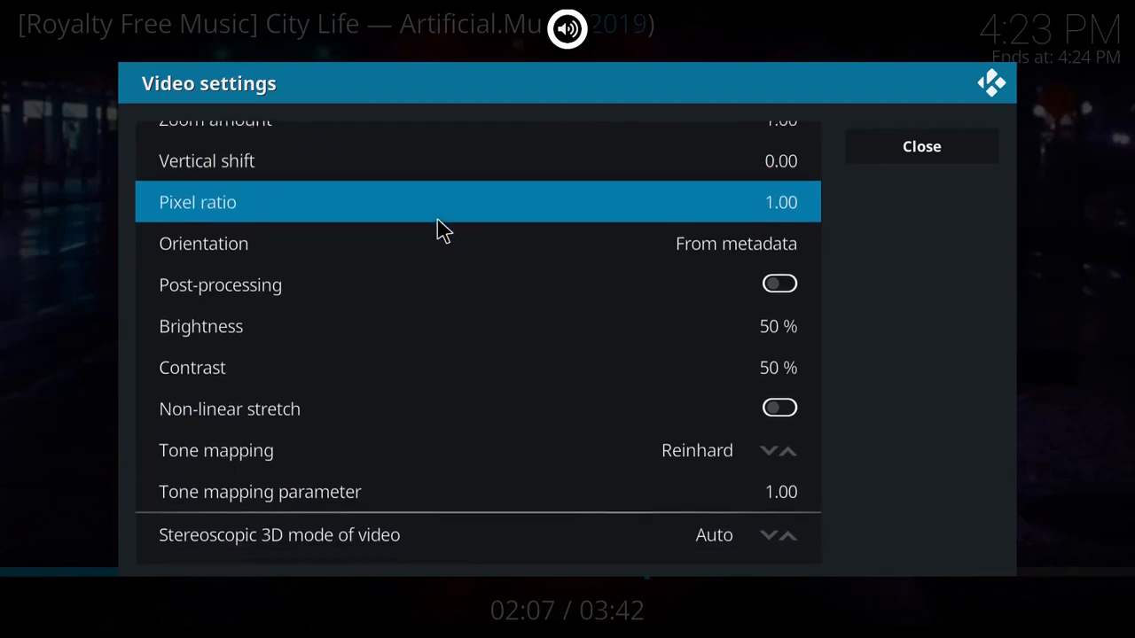
scroll("down", 3)
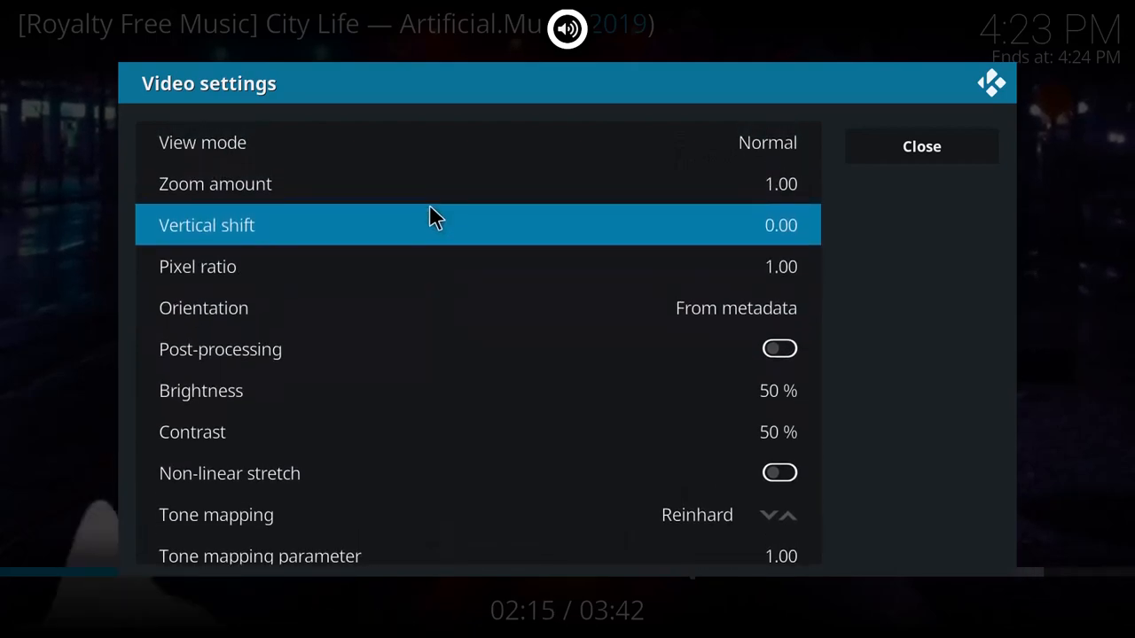
Step: Open the View mode list to see Normal, Zoom and Stretch 16:9 choices
key("up")
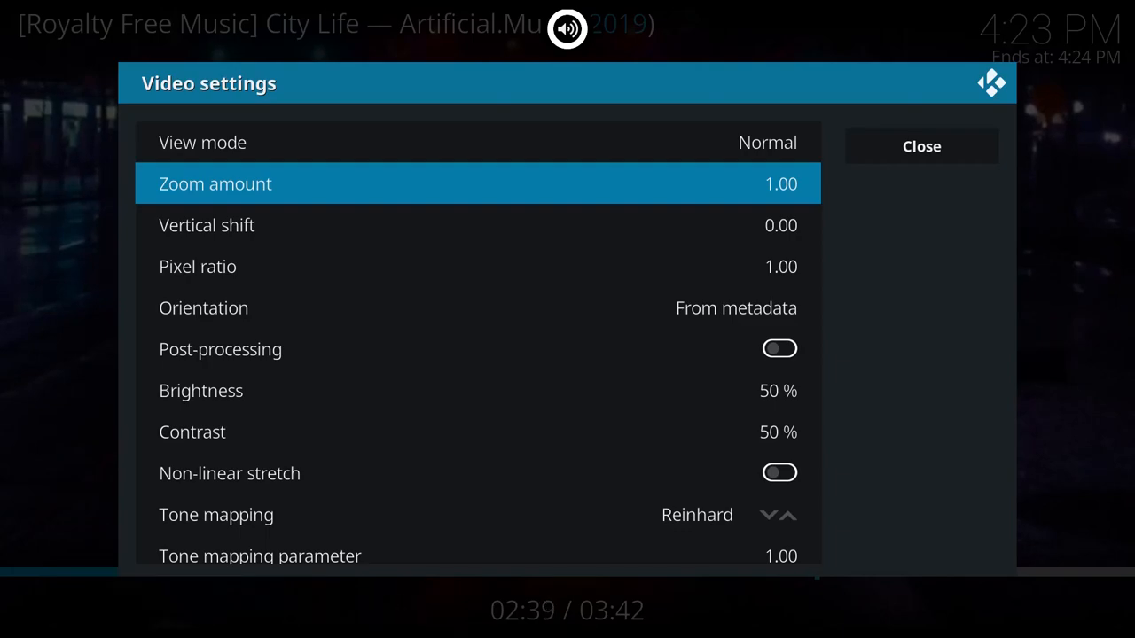
left_click(202, 142)
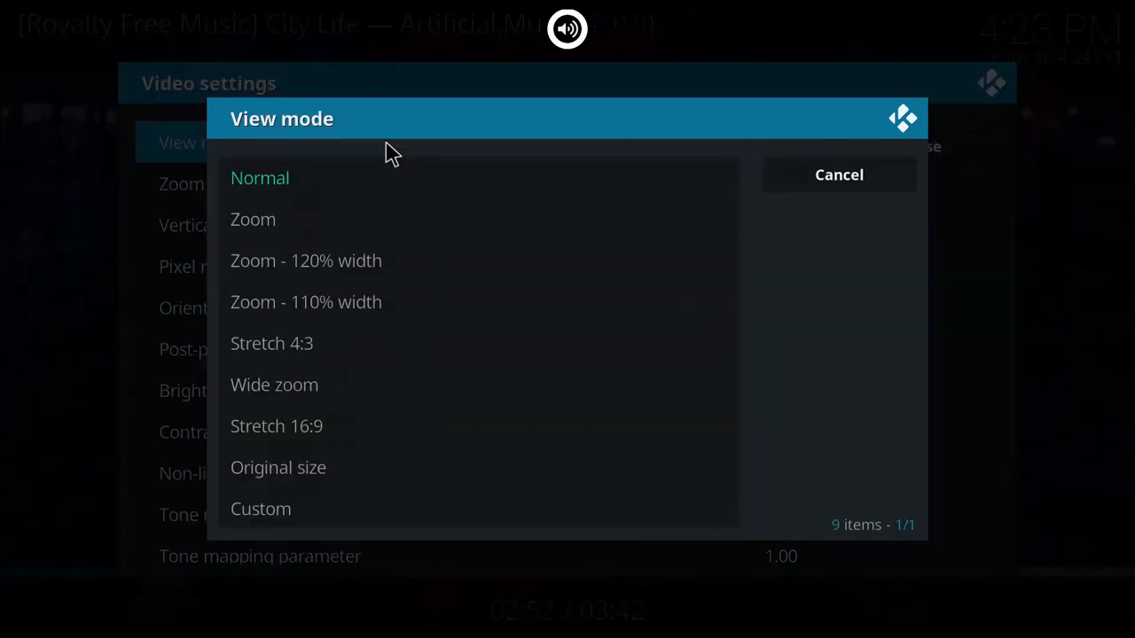
mouse_move(372, 219)
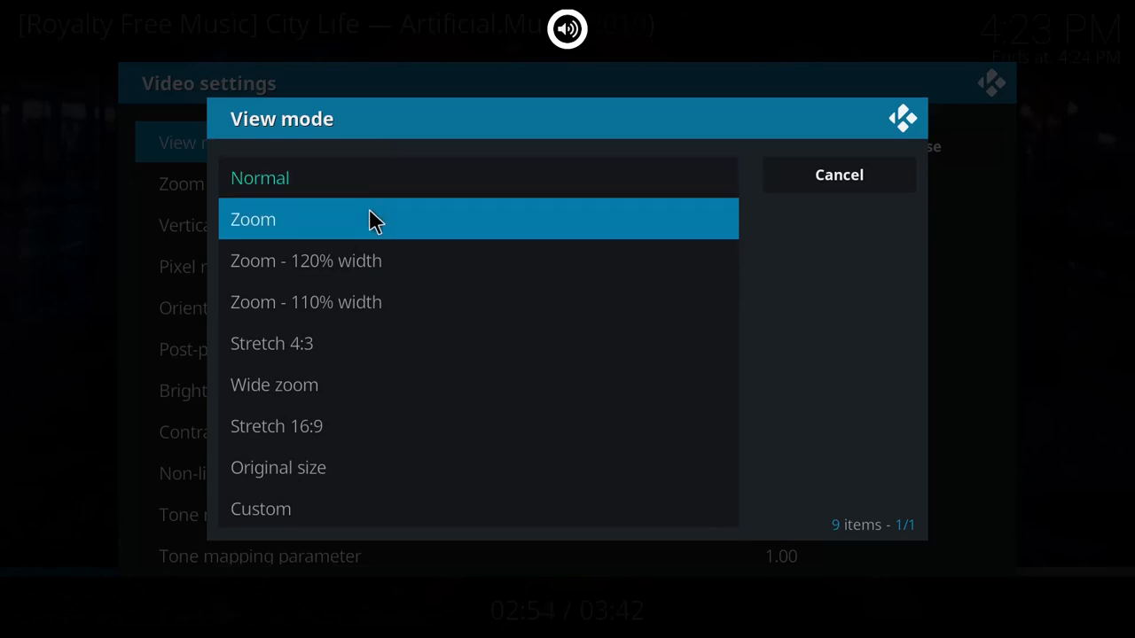
mouse_move(355, 343)
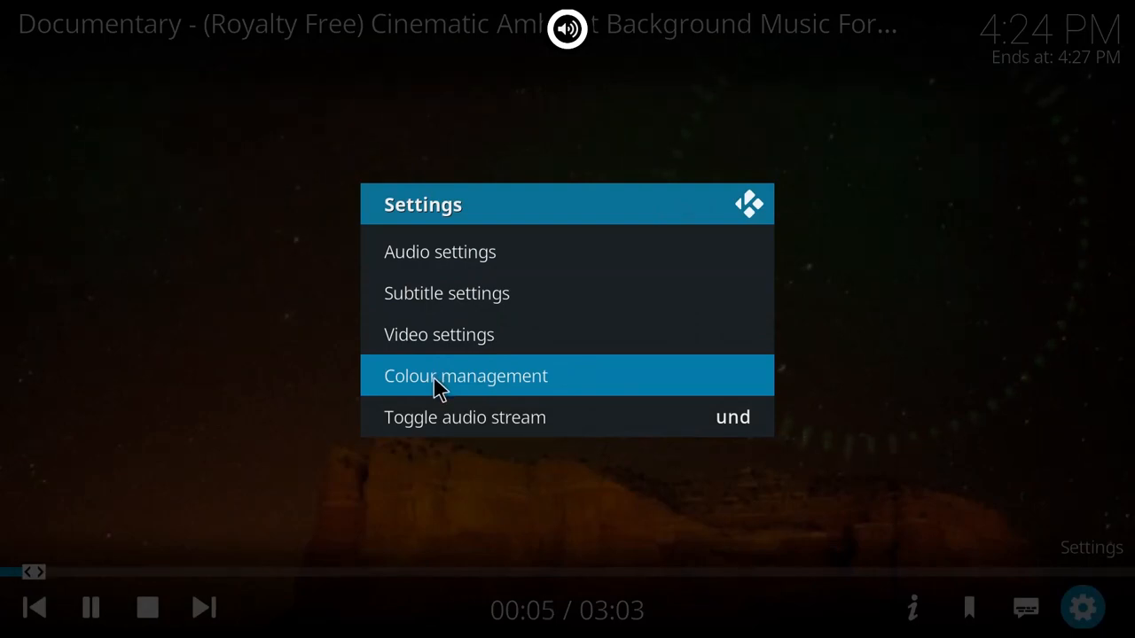
left_click(466, 375)
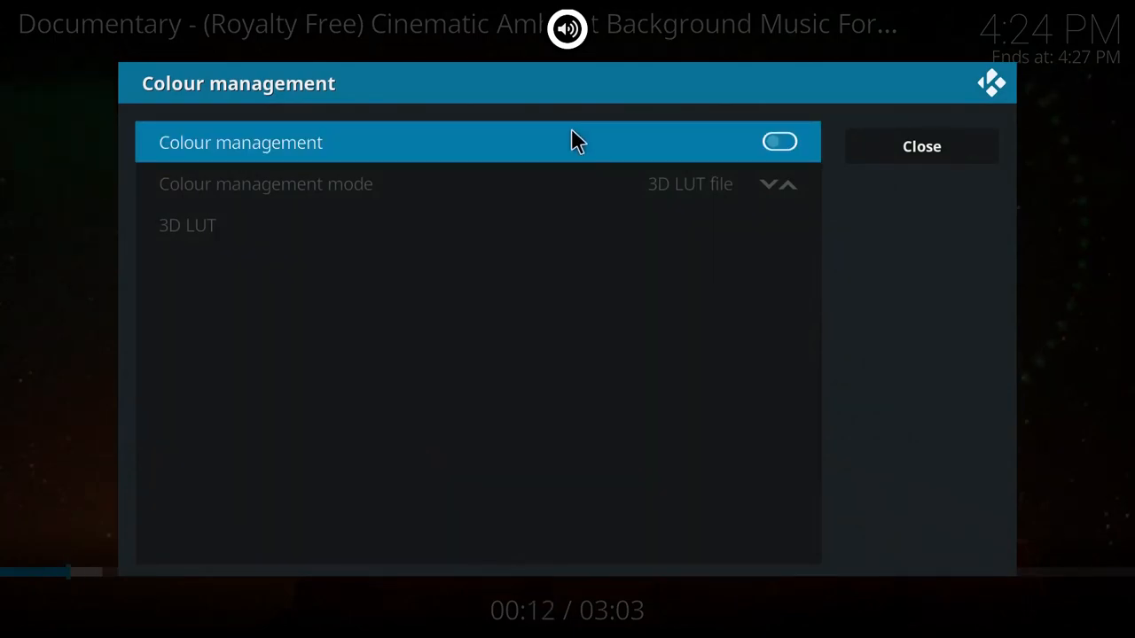
mouse_move(566, 196)
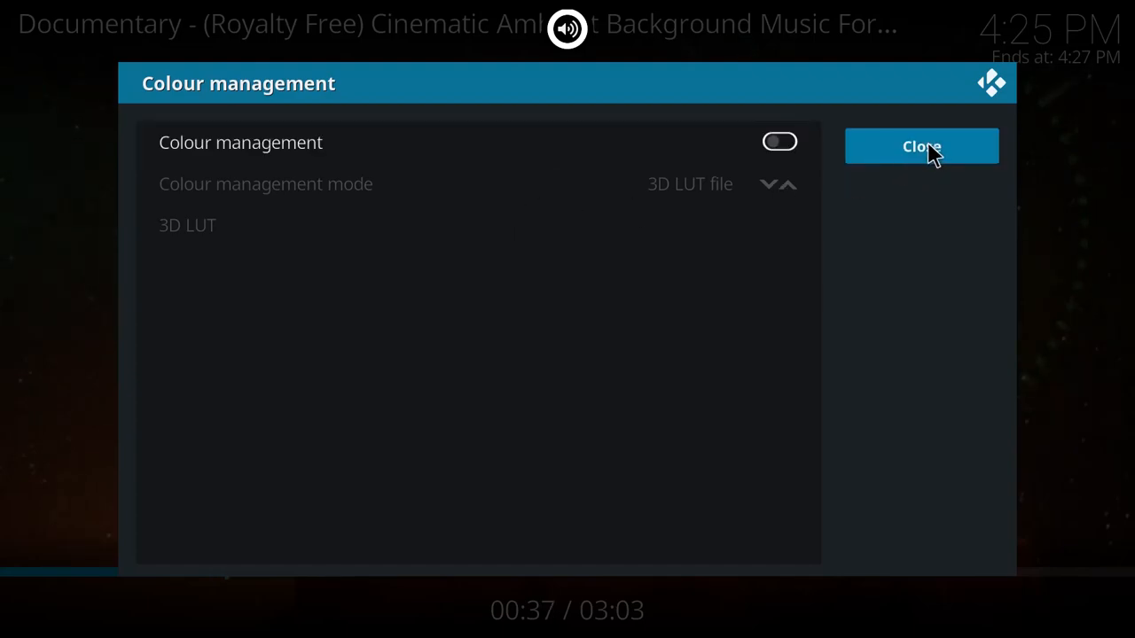
left_click(922, 147)
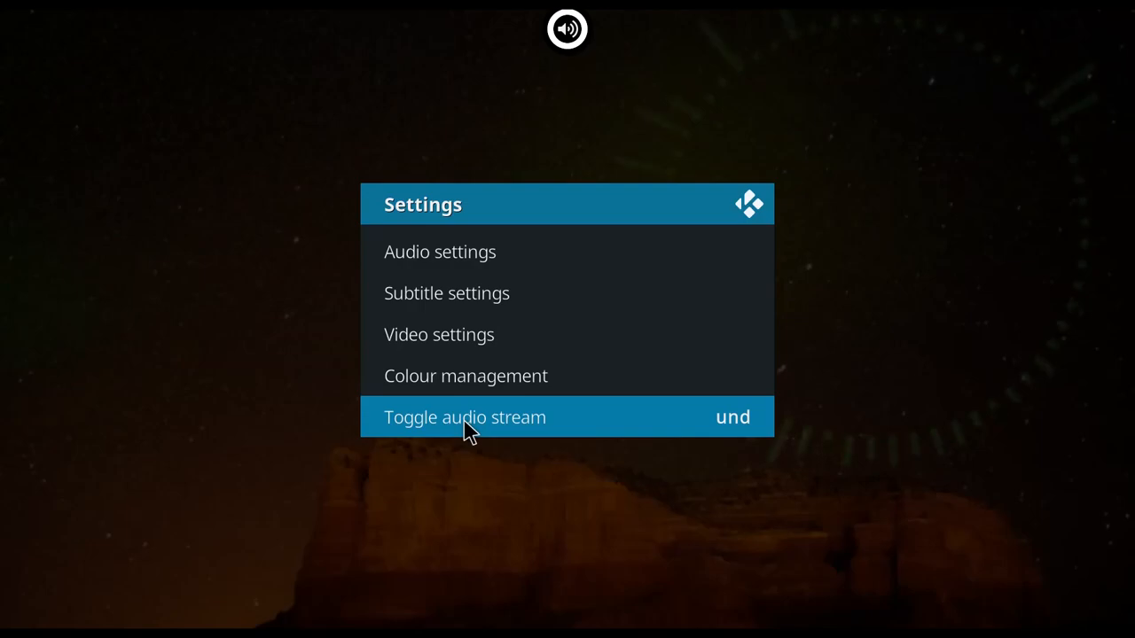
mouse_move(949, 400)
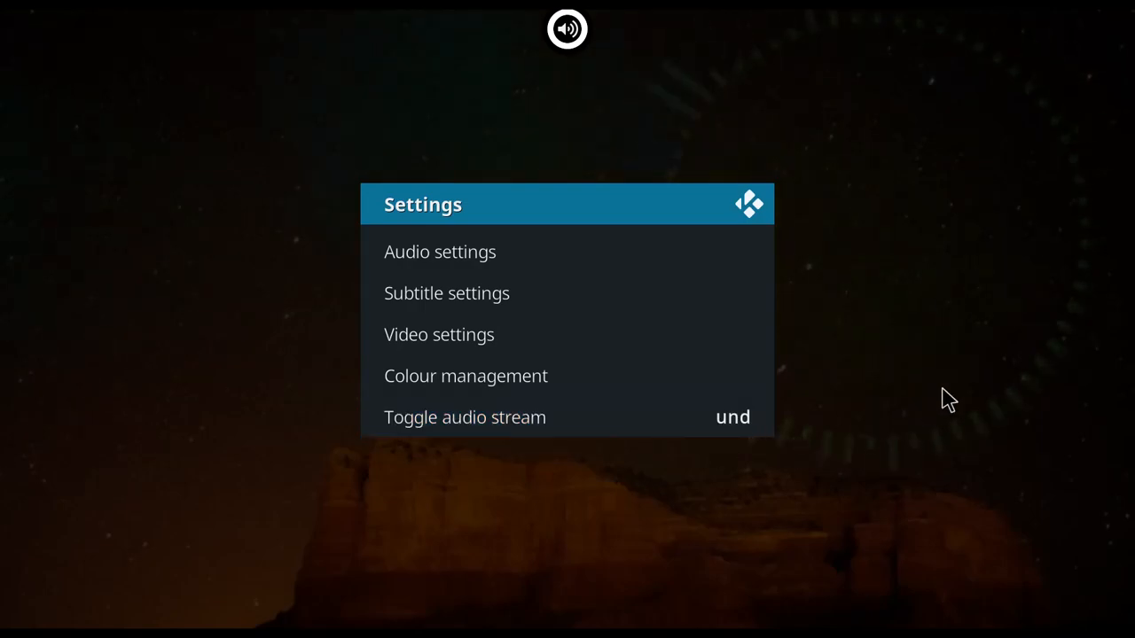